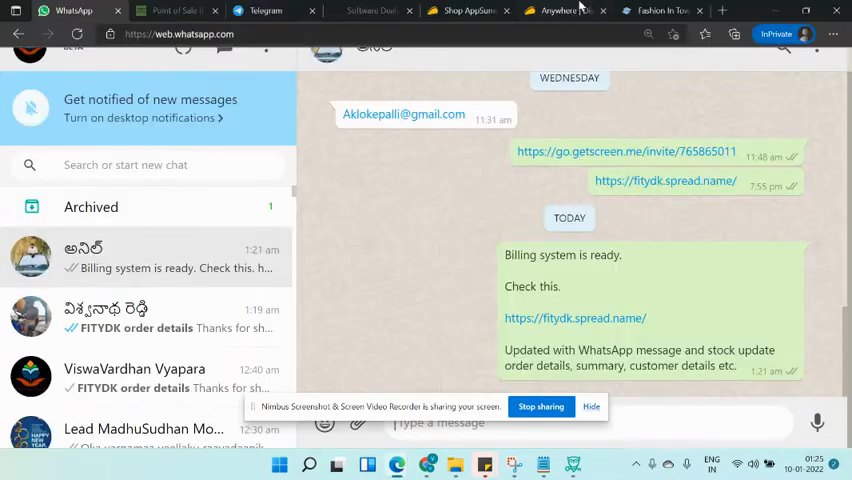
# Switch from the WhatsApp Web chat to the Fashion In Town store page.
pyautogui.click(656, 12)
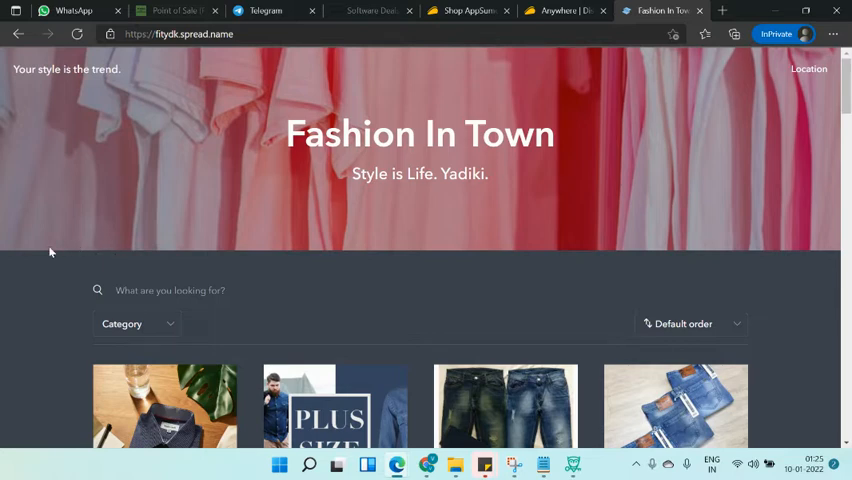
pyautogui.moveTo(20, 284)
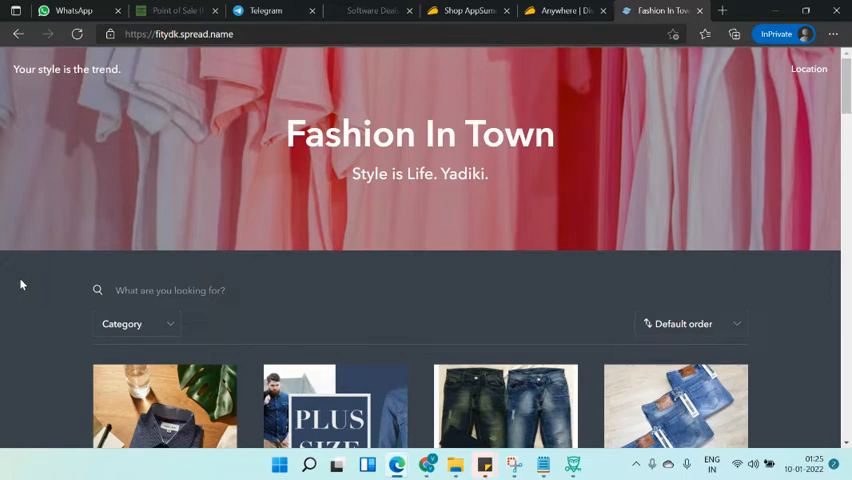
pyautogui.scroll(-3)
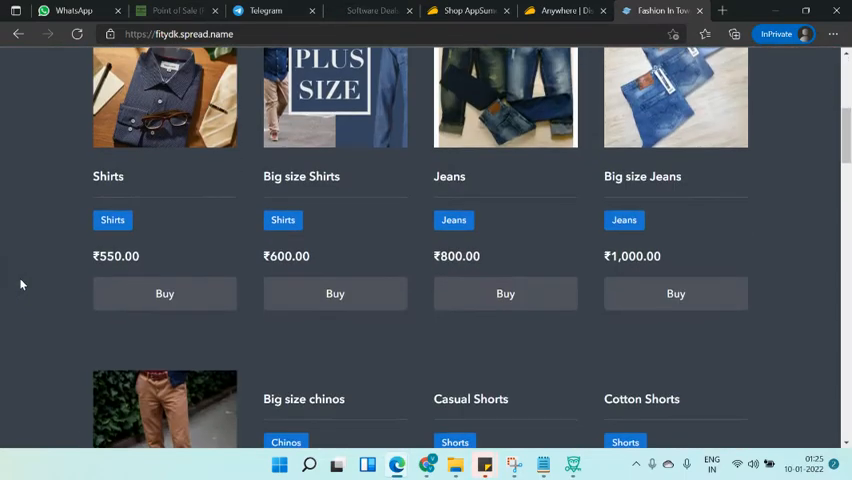
pyautogui.scroll(3)
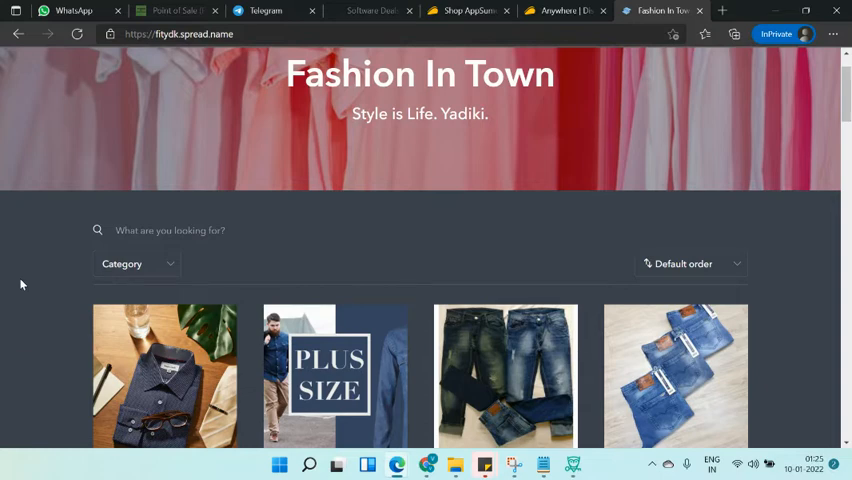
pyautogui.scroll(-3)
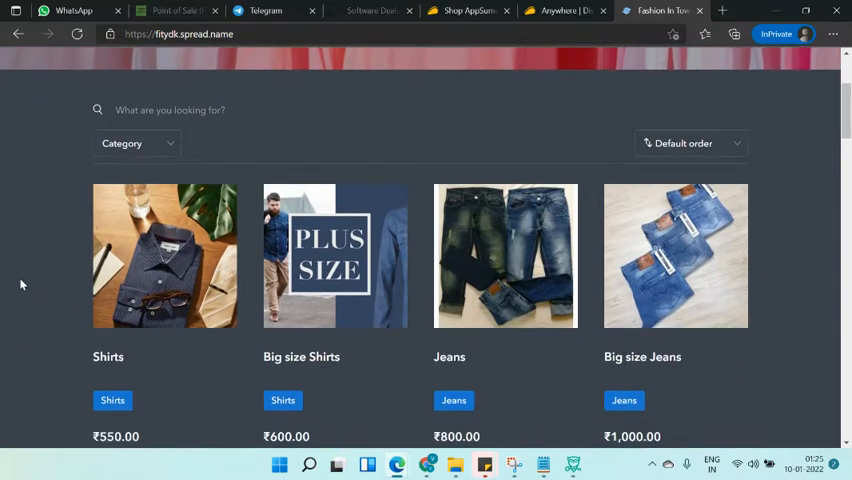
pyautogui.scroll(-3)
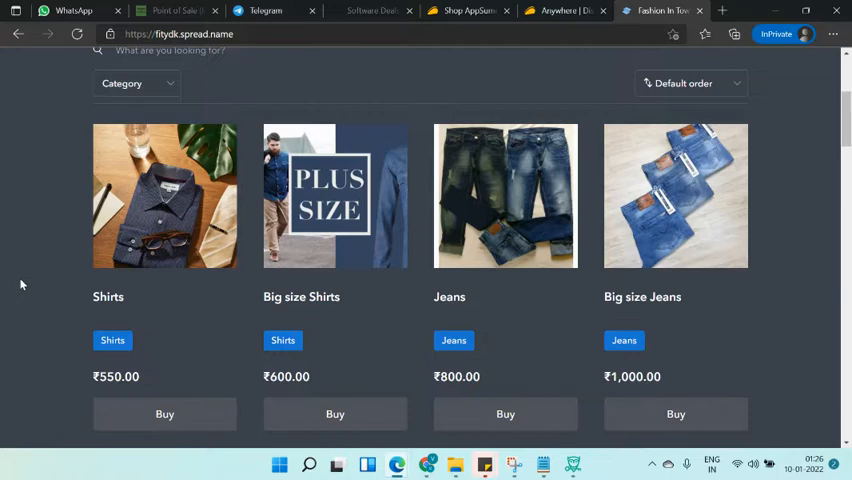
pyautogui.scroll(-3)
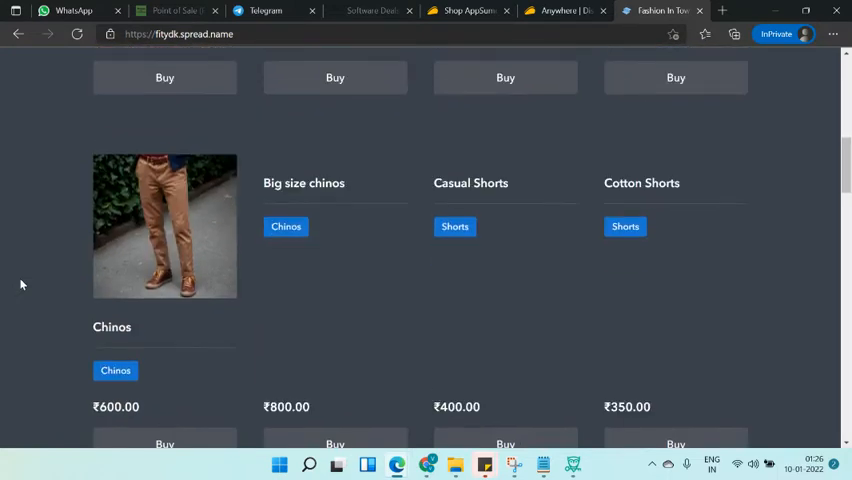
pyautogui.scroll(-3)
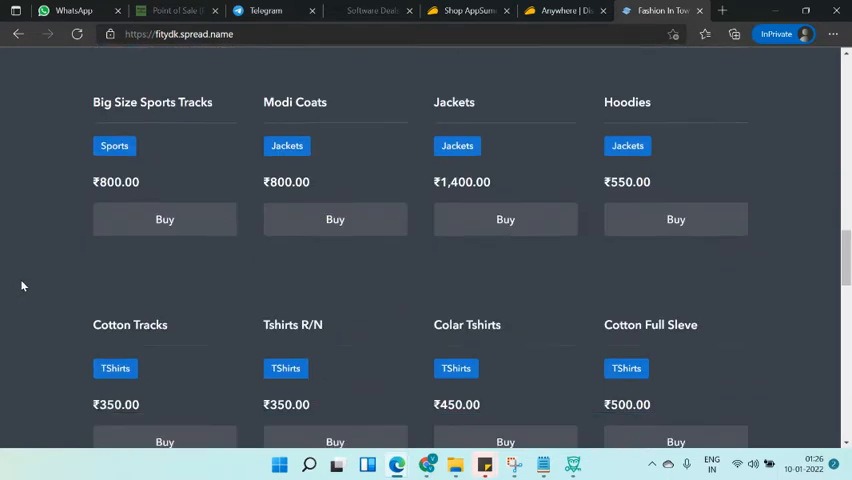
pyautogui.scroll(-3)
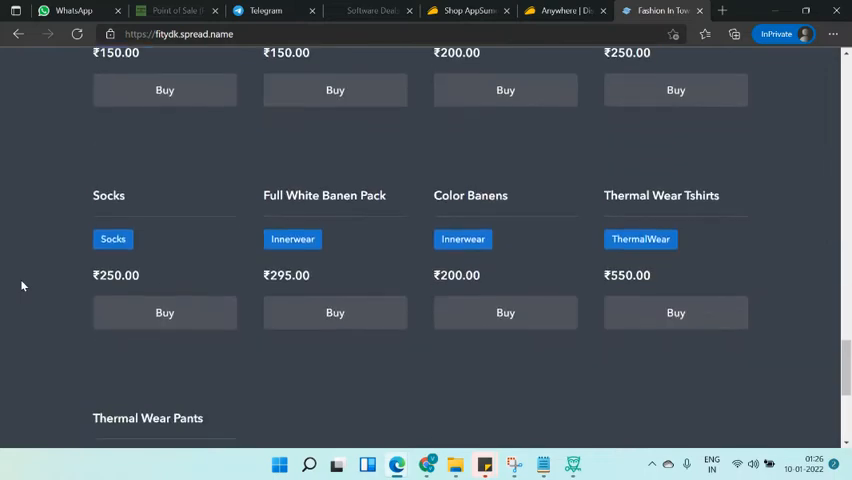
pyautogui.scroll(-3)
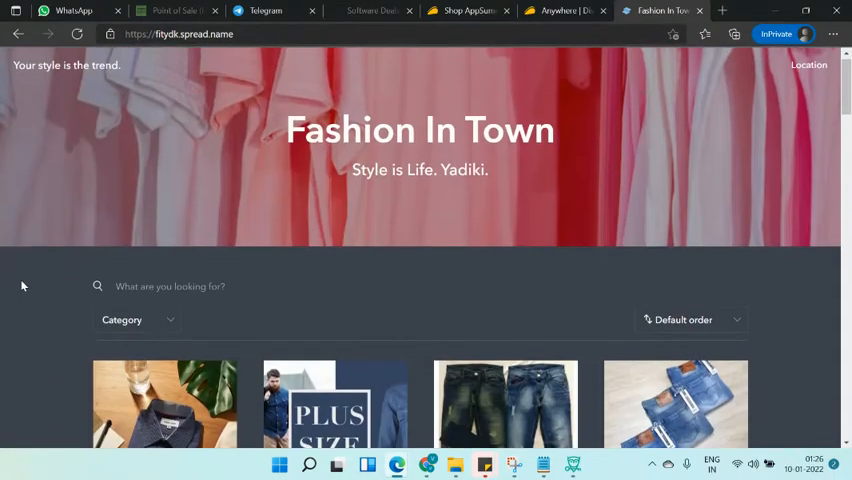
pyautogui.scroll(-3)
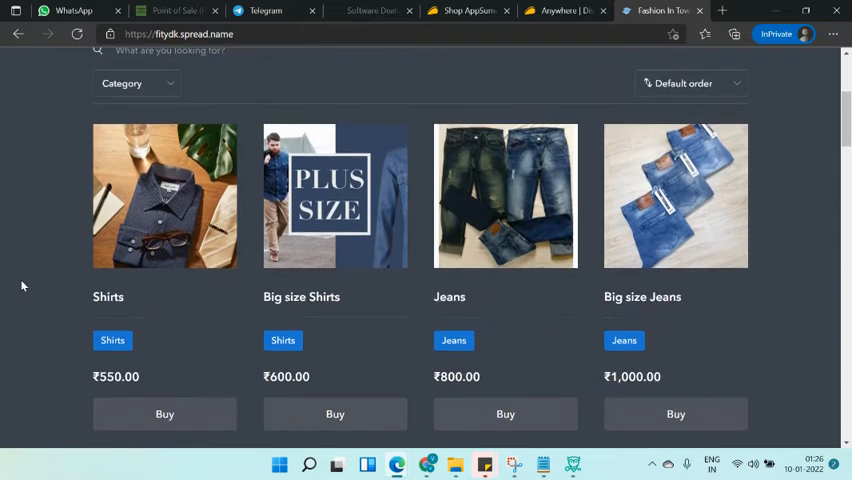
pyautogui.scroll(-3)
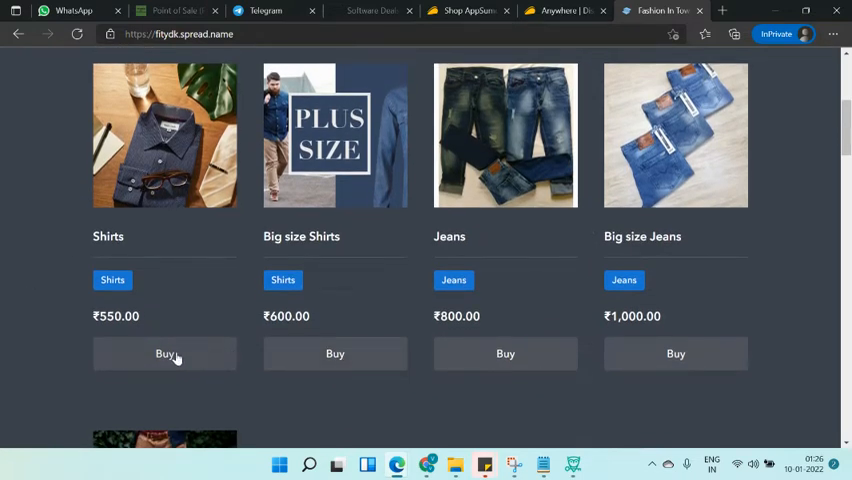
# Add two Shirts at ₹550 and one Jackets at ₹1,400 to the cart and reach checkout.
pyautogui.click(164, 352)
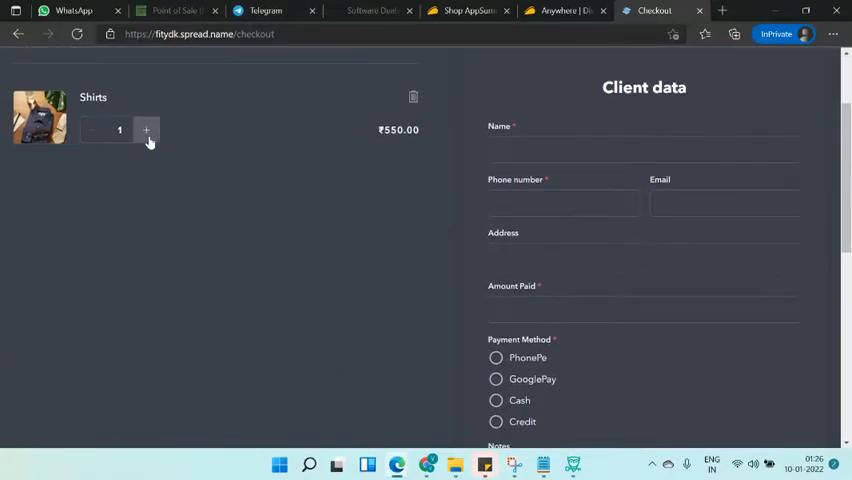
pyautogui.click(146, 130)
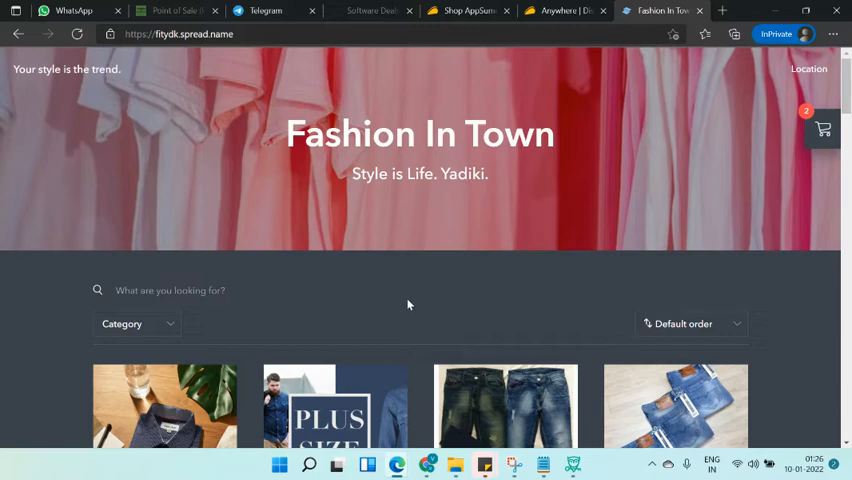
pyautogui.scroll(-3)
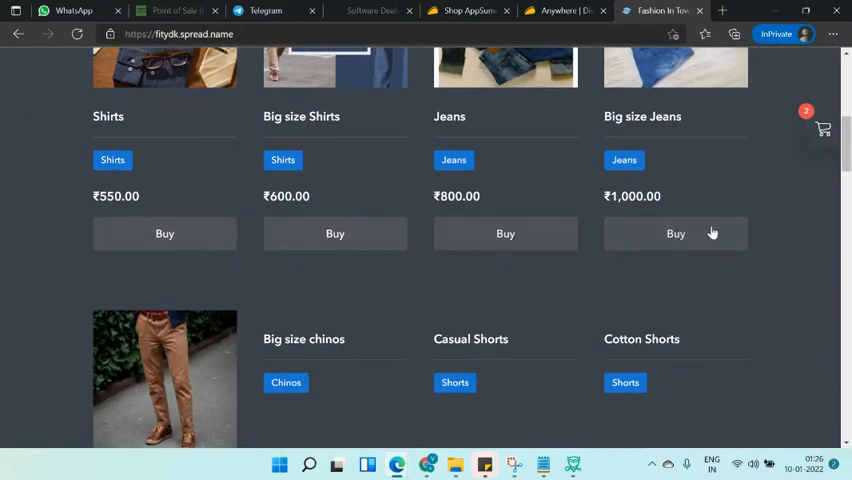
pyautogui.scroll(-3)
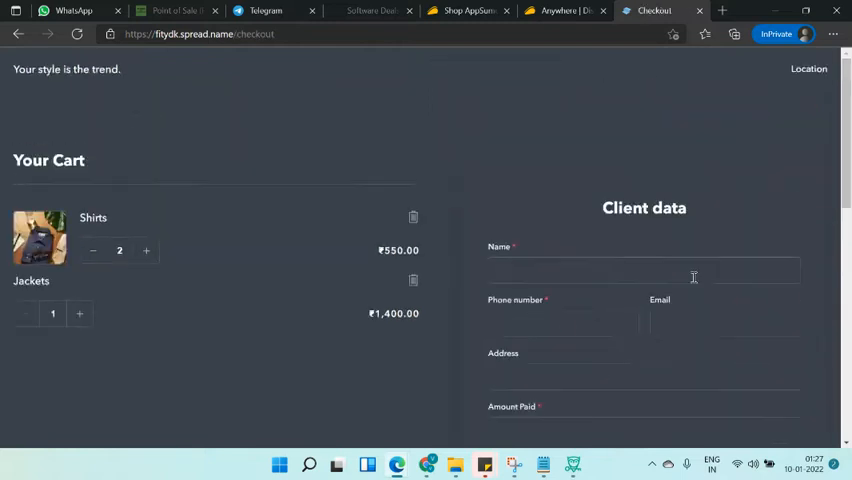
pyautogui.scroll(-3)
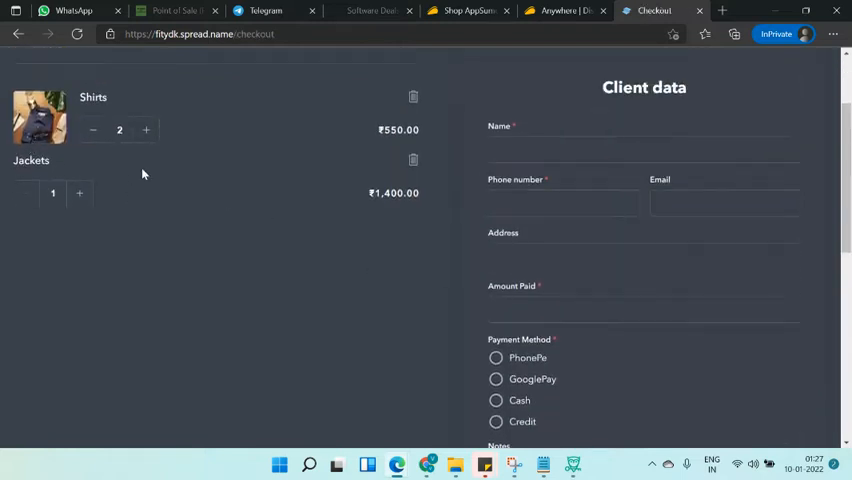
pyautogui.scroll(3)
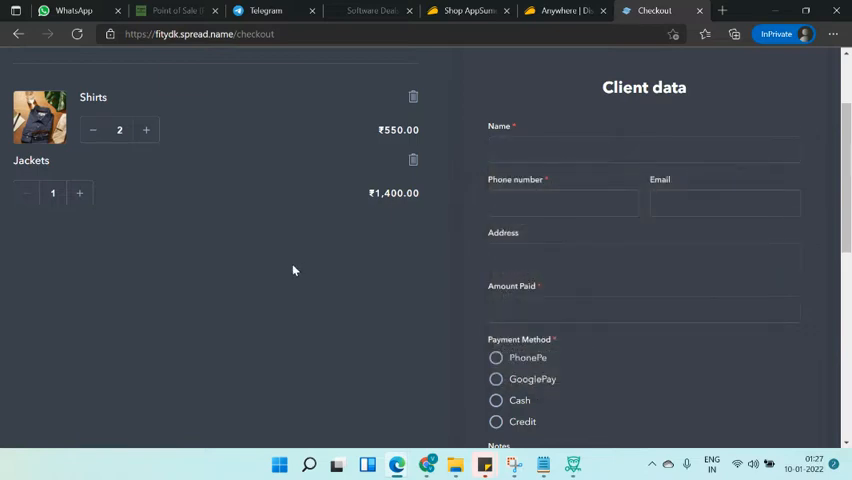
# Enter client name Viswa, phone 95001 and address ATP in the client data form.
pyautogui.write('Viswa')
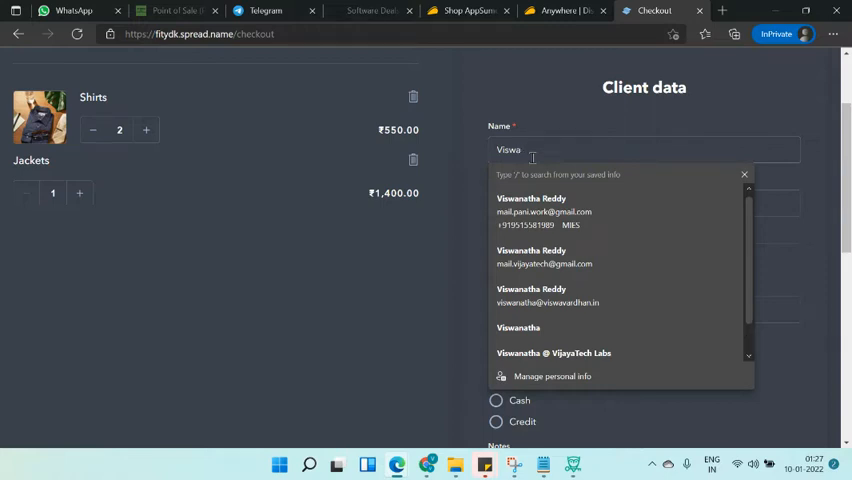
pyautogui.click(562, 204)
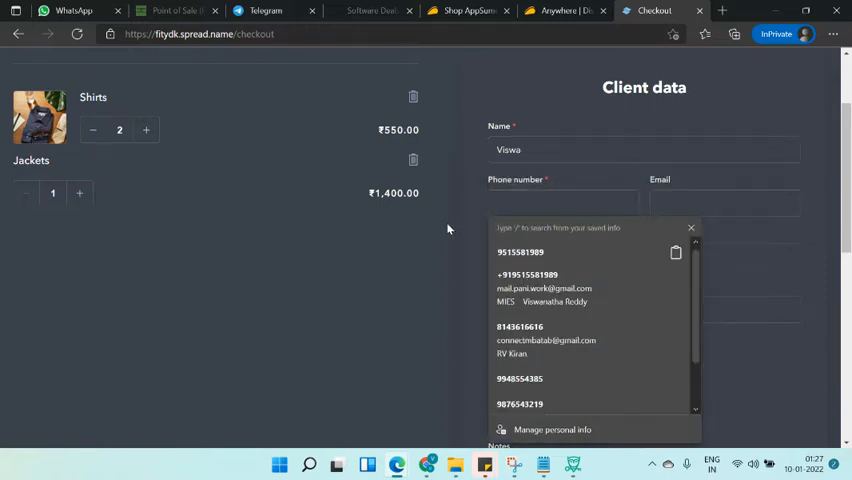
pyautogui.write('950012329')
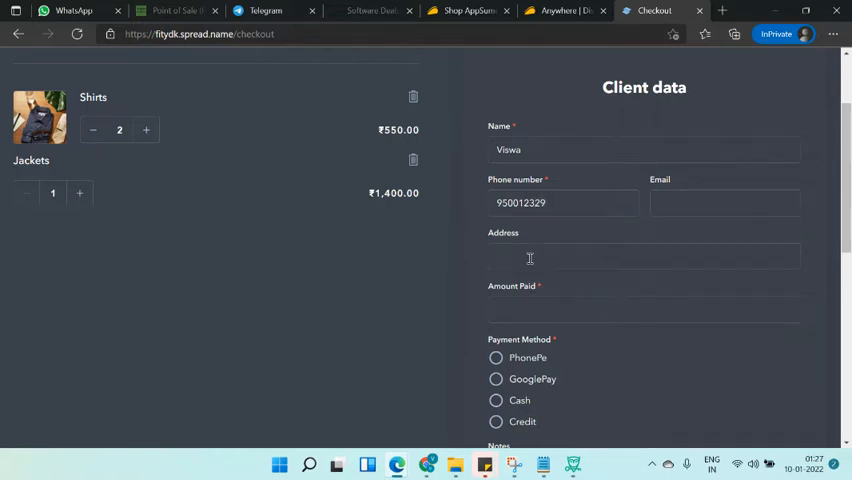
pyautogui.click(644, 256)
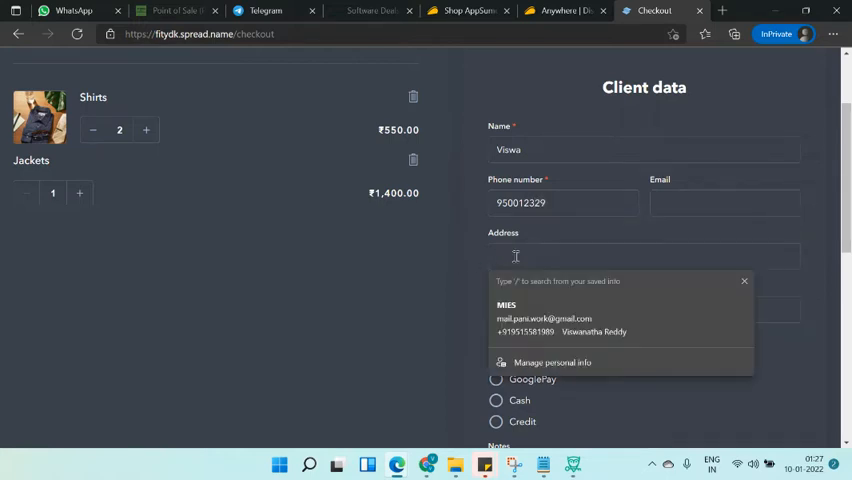
pyautogui.write('ATO')
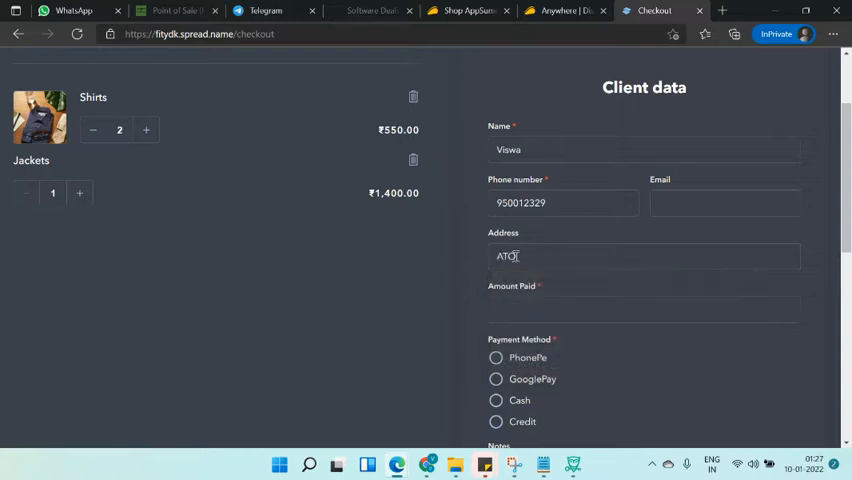
pyautogui.scroll(-3)
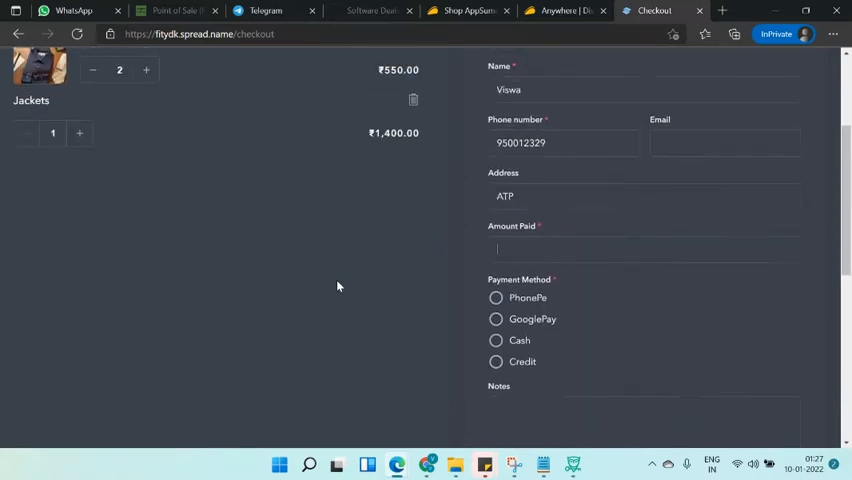
pyautogui.scroll(-3)
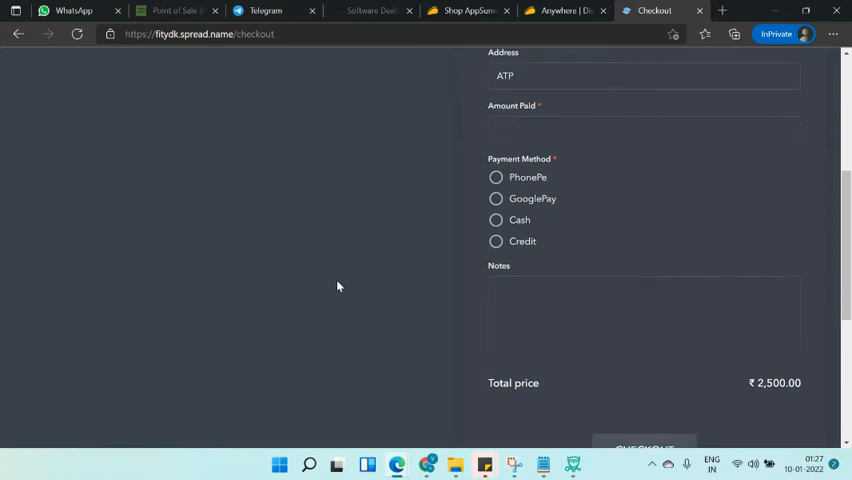
# Enter ₹2300 paid, choose Cash payment and check out the ₹2,500 order.
pyautogui.click(644, 128)
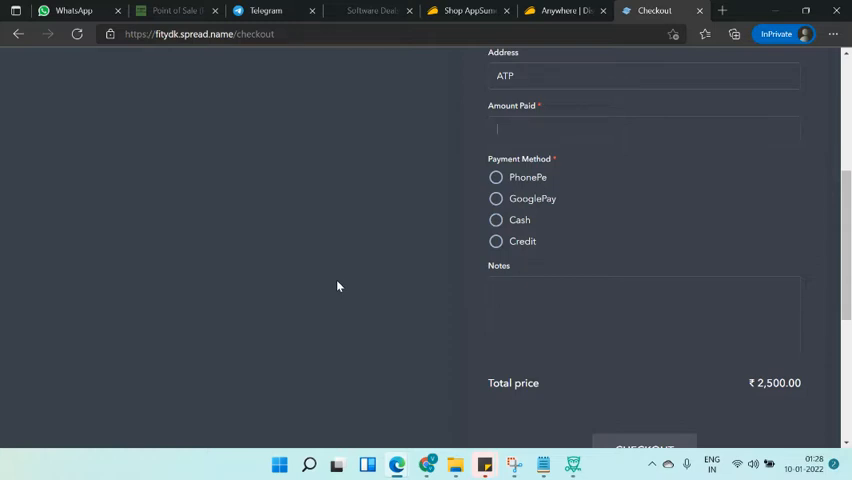
pyautogui.write('2')
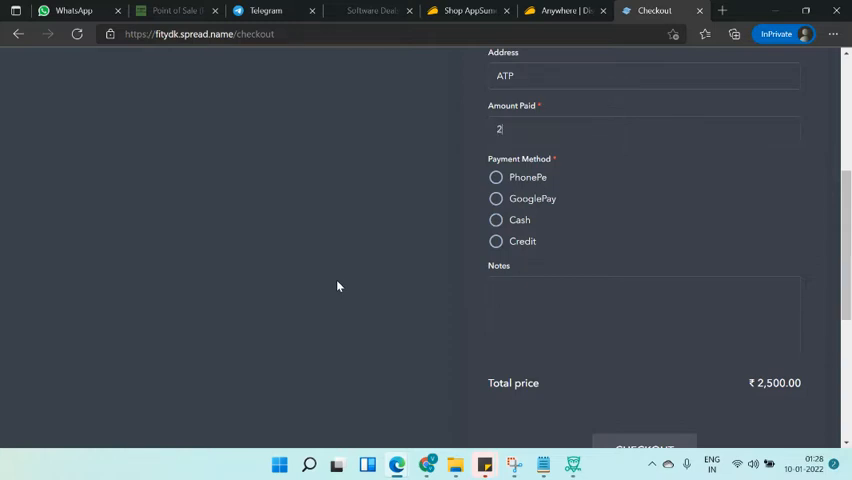
pyautogui.write('300')
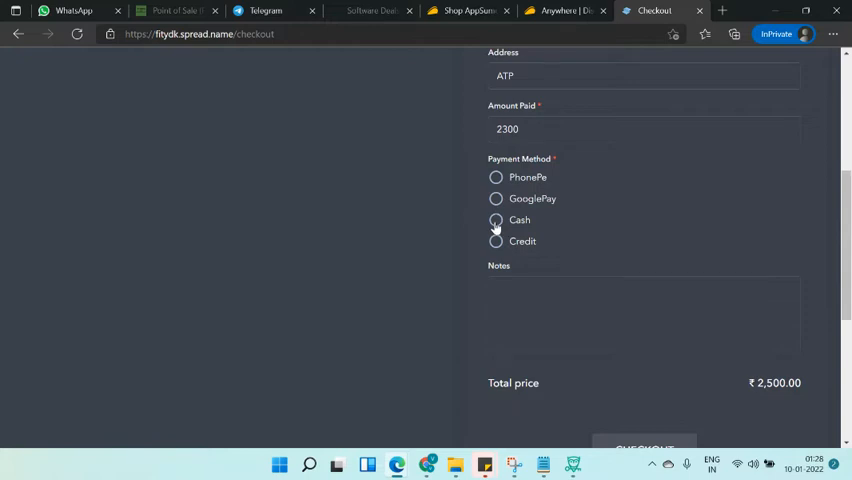
pyautogui.click(496, 220)
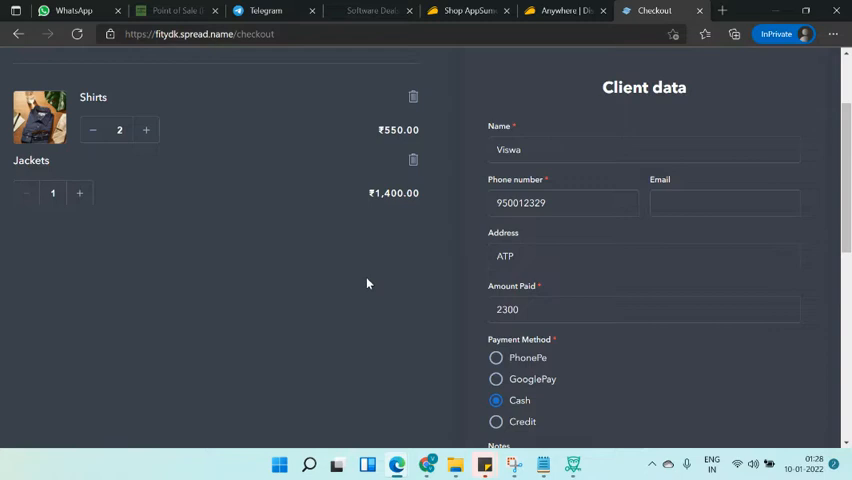
pyautogui.scroll(-3)
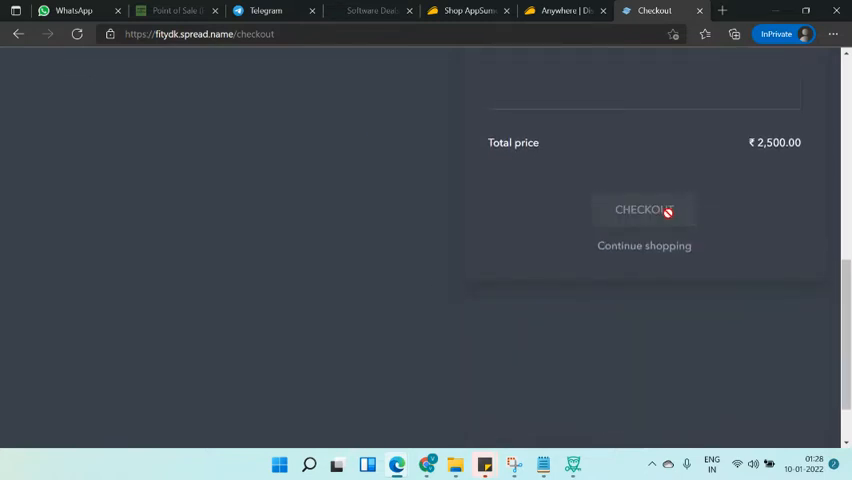
pyautogui.click(644, 208)
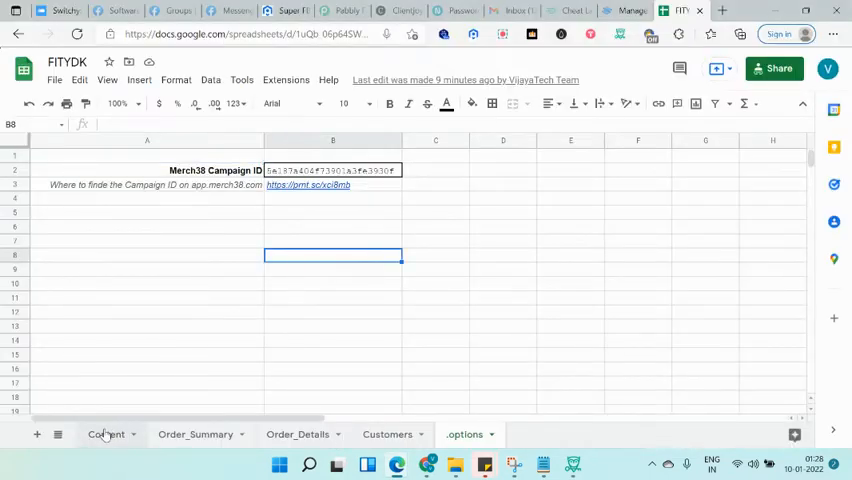
# Review the new order in the Order_Summary, Order_Details and Customers sheets.
pyautogui.click(196, 434)
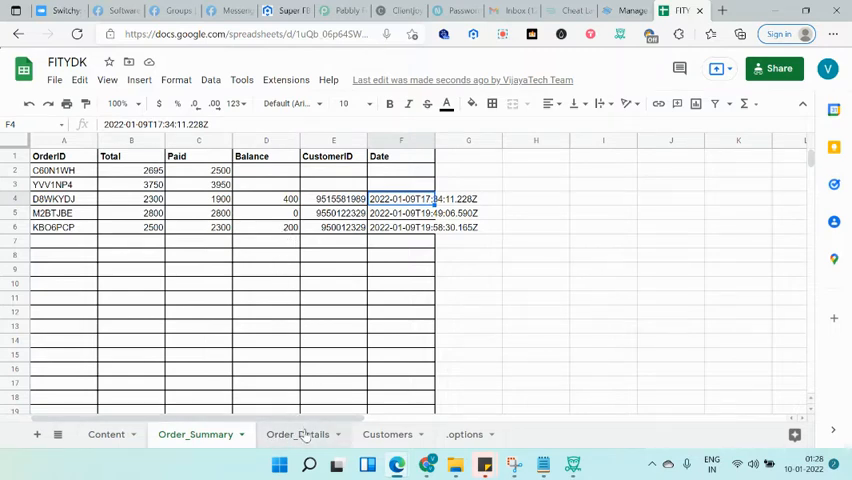
pyautogui.click(296, 434)
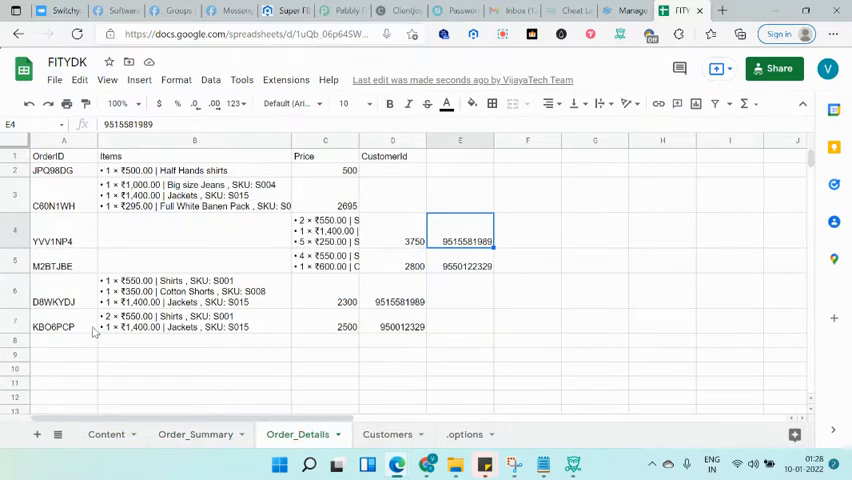
pyautogui.moveTo(410, 240)
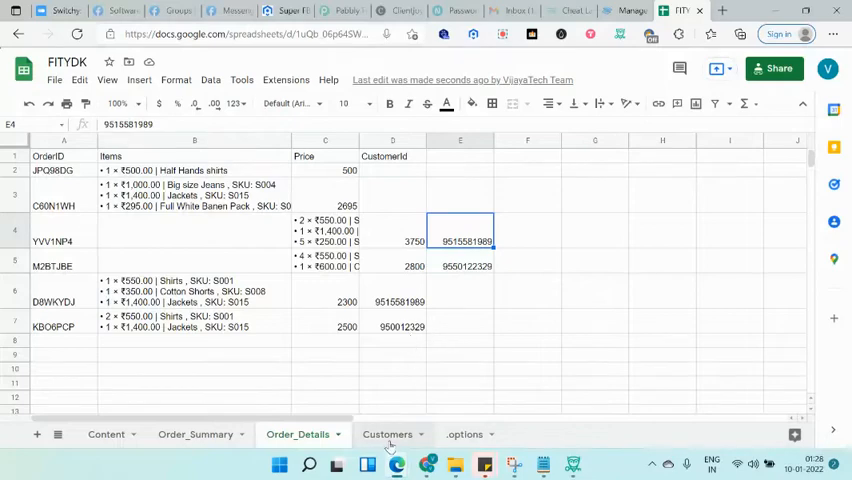
pyautogui.click(388, 434)
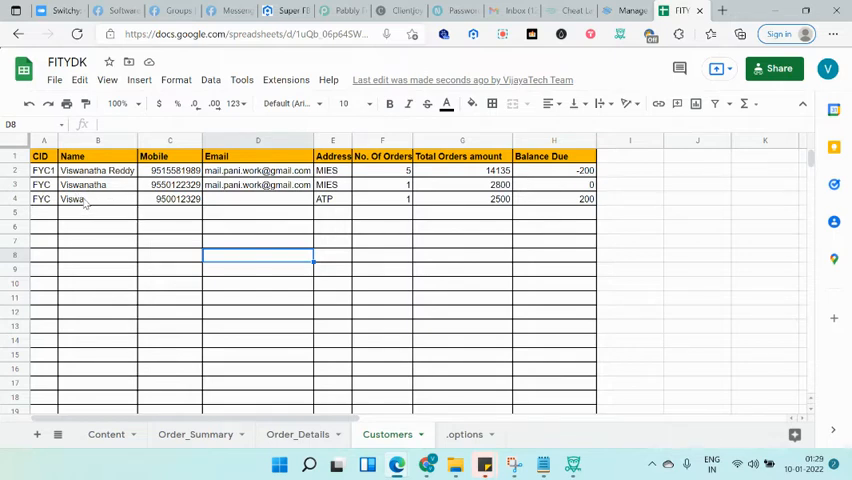
# Inspect the new customer's mobile number, then show the Content product sheet.
pyautogui.click(170, 198)
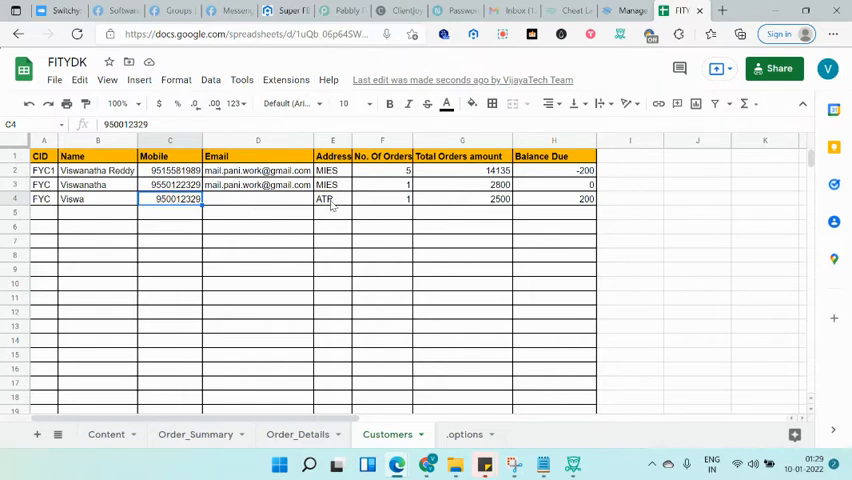
pyautogui.moveTo(548, 210)
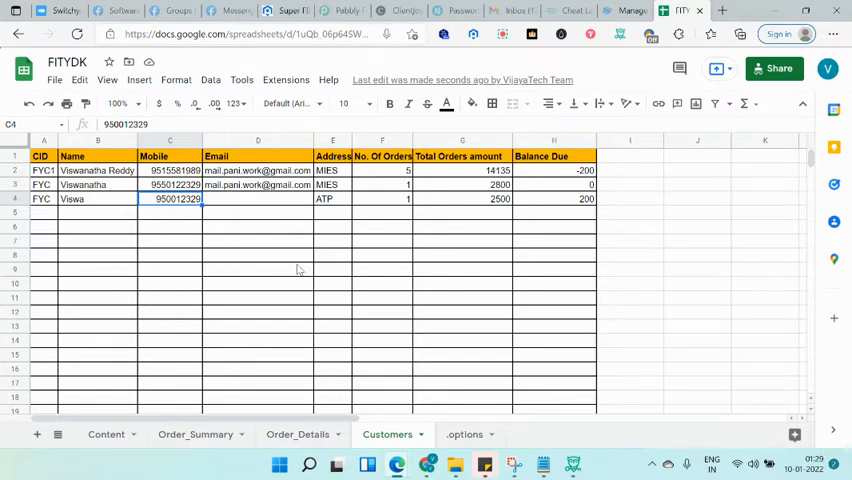
pyautogui.moveTo(424, 358)
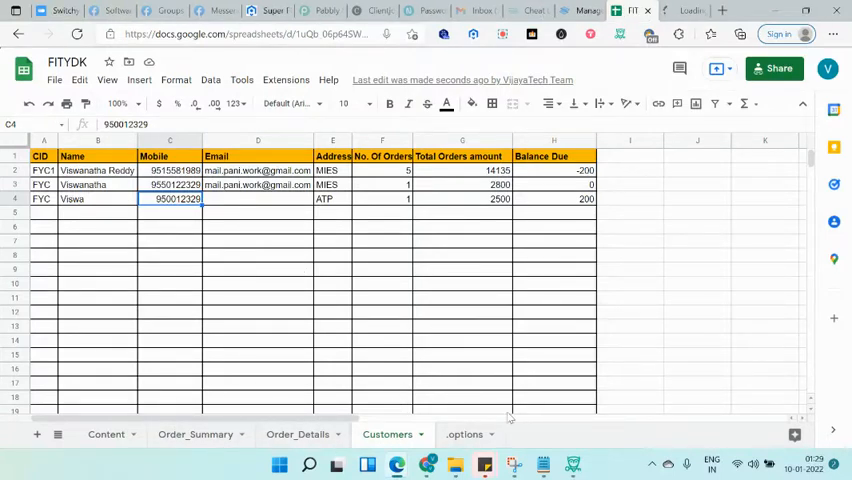
pyautogui.moveTo(344, 270)
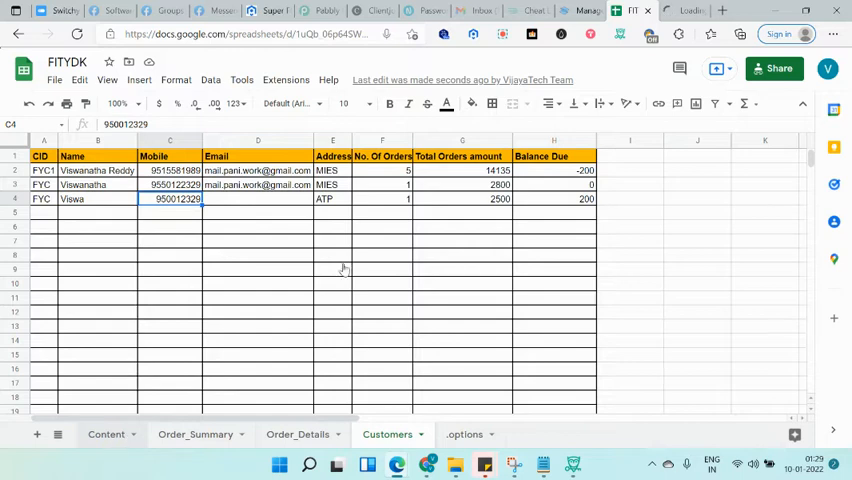
pyautogui.click(106, 434)
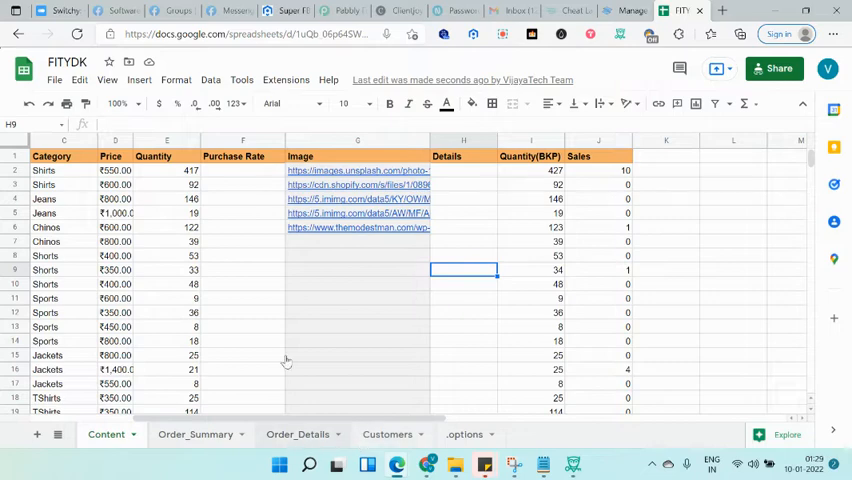
pyautogui.click(296, 434)
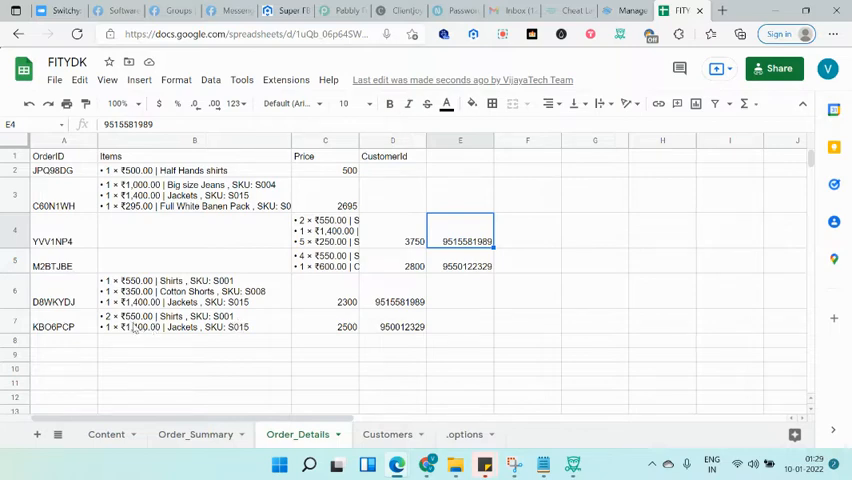
pyautogui.moveTo(132, 328)
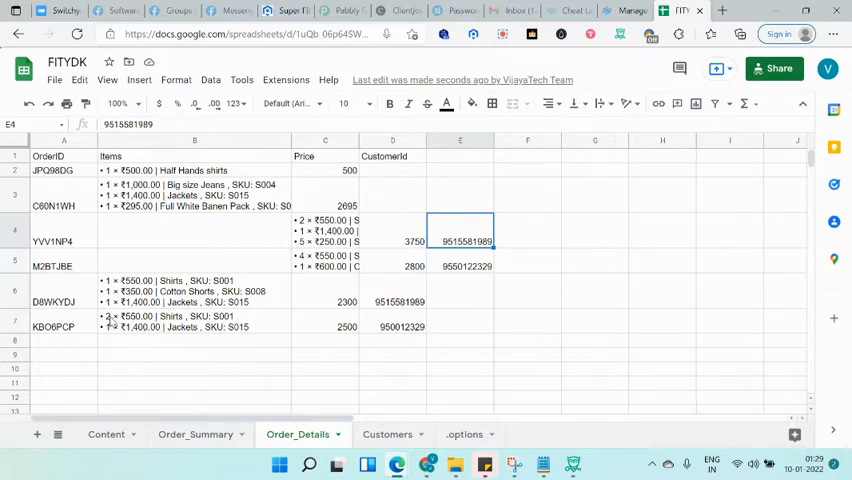
pyautogui.moveTo(248, 332)
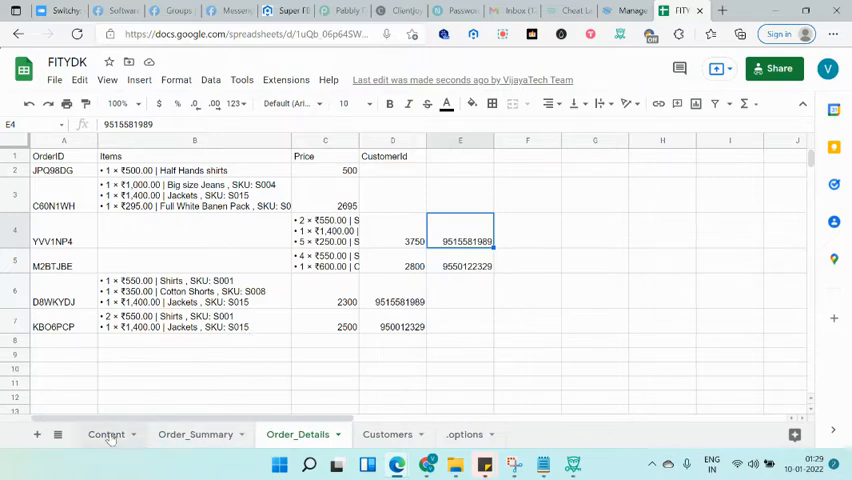
pyautogui.click(106, 434)
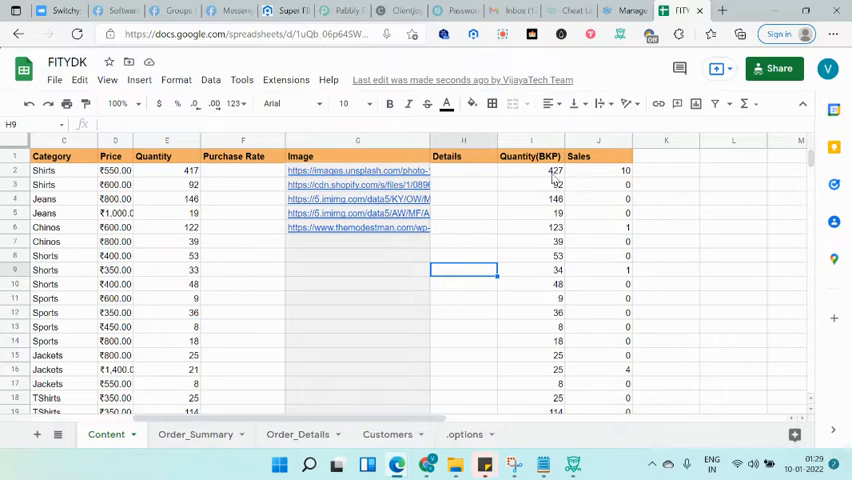
pyautogui.moveTo(532, 198)
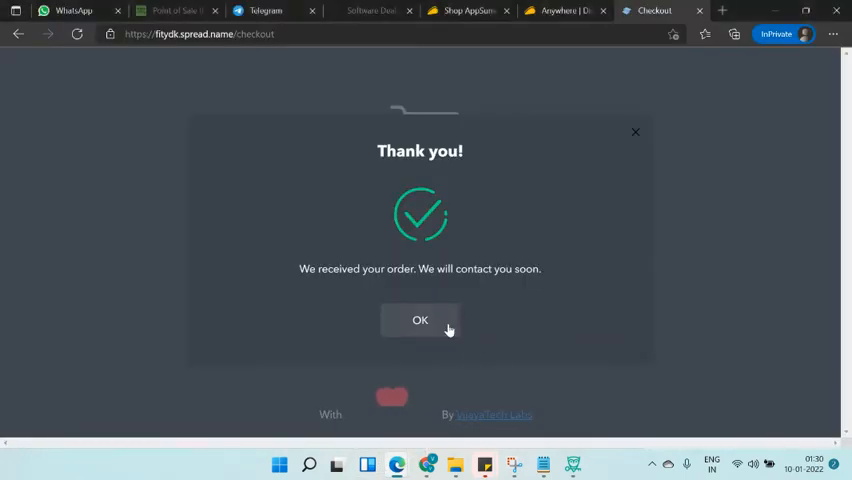
# Dismiss the thank-you confirmation and browse the store's product catalogue.
pyautogui.click(420, 320)
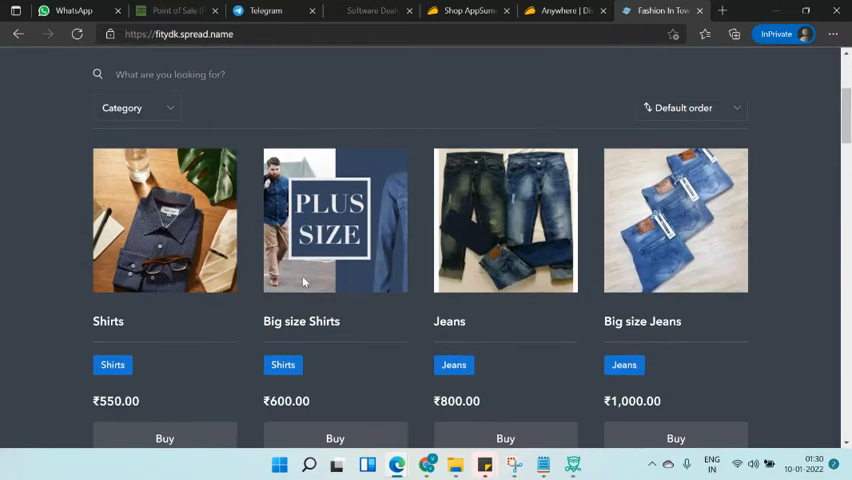
pyautogui.scroll(-3)
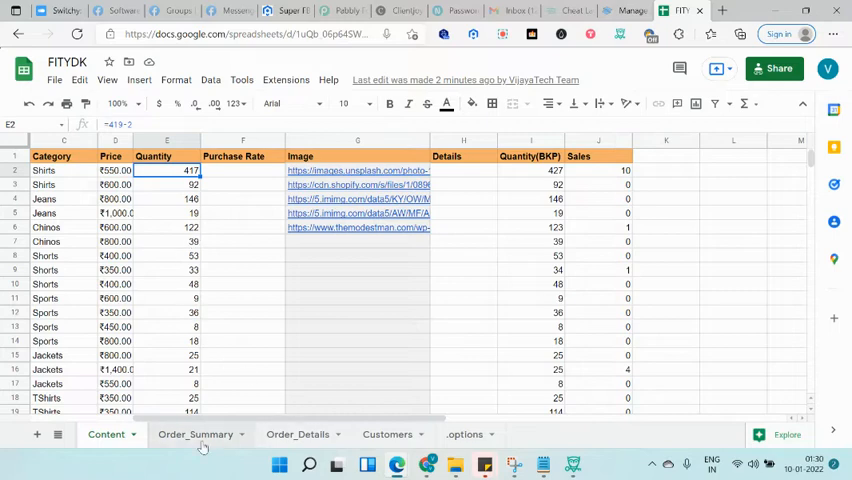
# Review the Order_Summary sheet again, then show the Order_Details sheet.
pyautogui.click(196, 434)
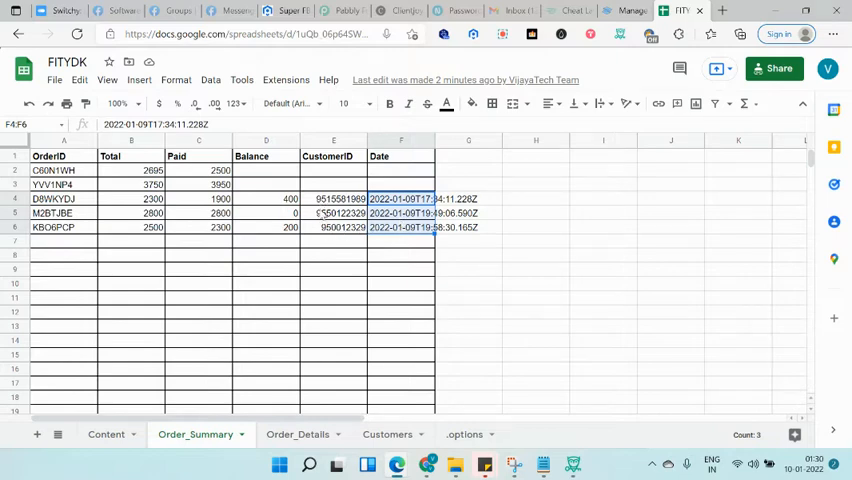
pyautogui.click(332, 198)
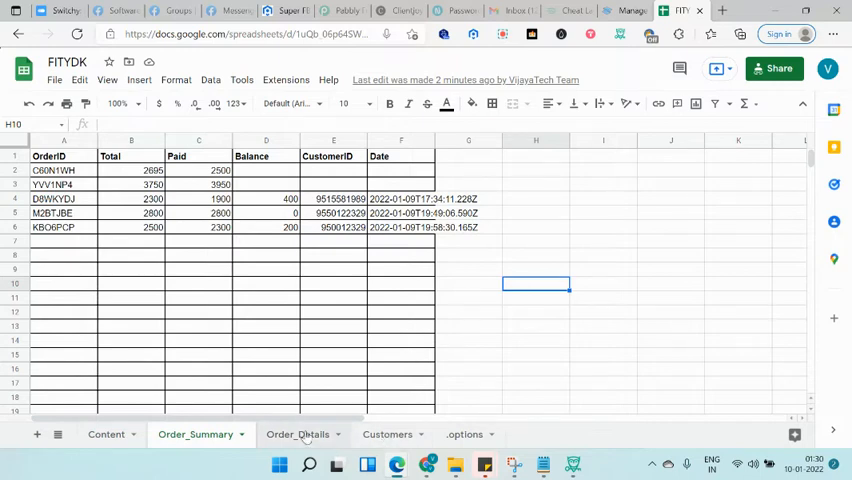
pyautogui.moveTo(244, 318)
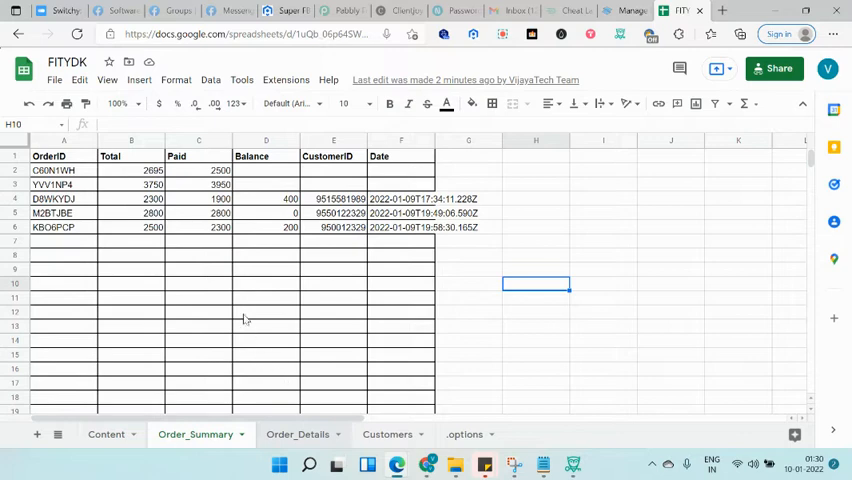
pyautogui.click(296, 434)
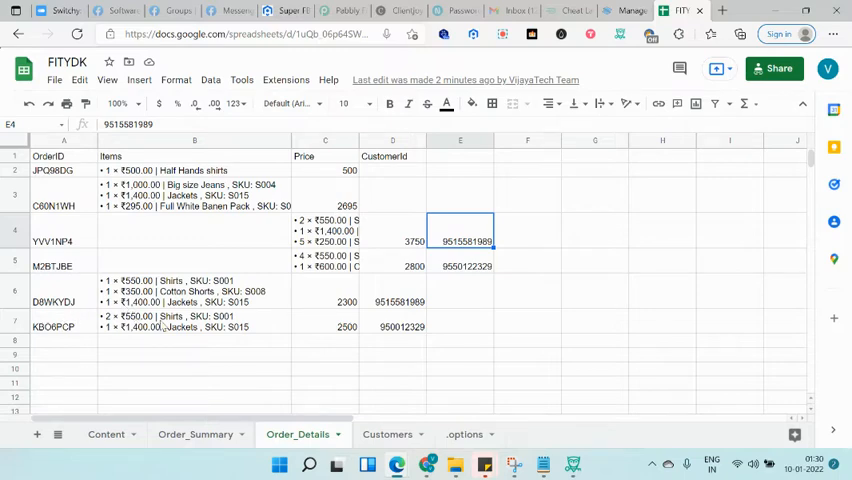
pyautogui.moveTo(344, 334)
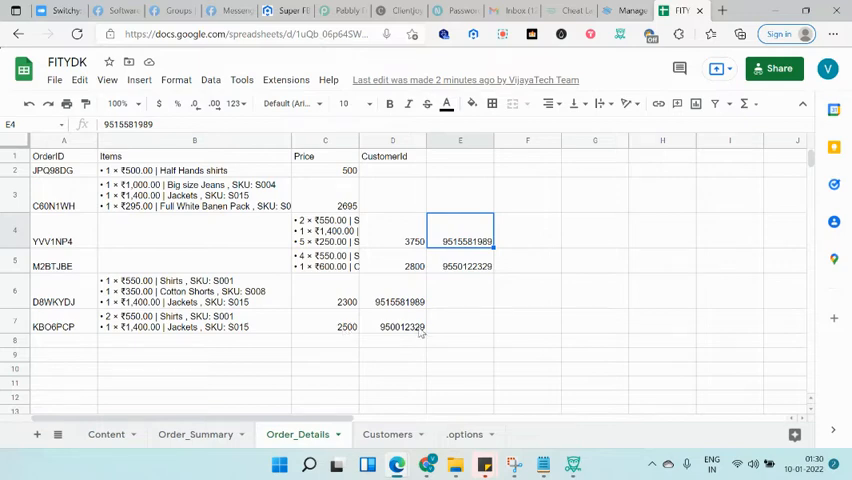
pyautogui.moveTo(464, 328)
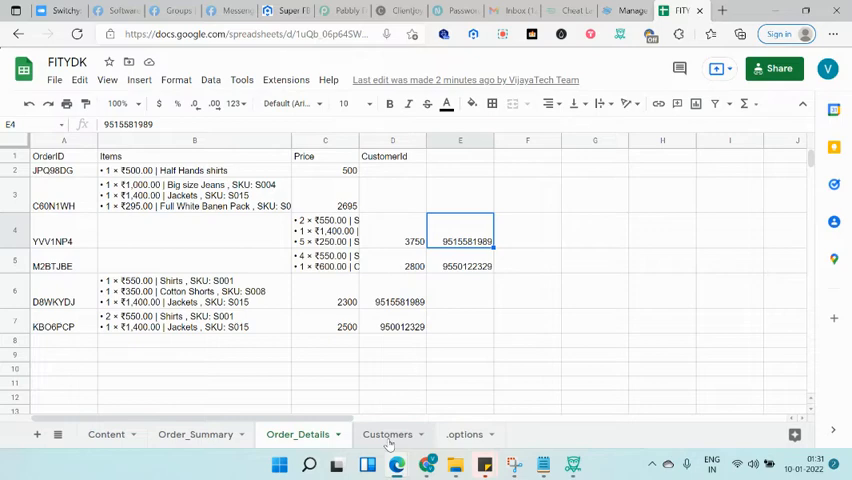
# Show the Customers sheet and select the empty cell below the last customer.
pyautogui.click(388, 434)
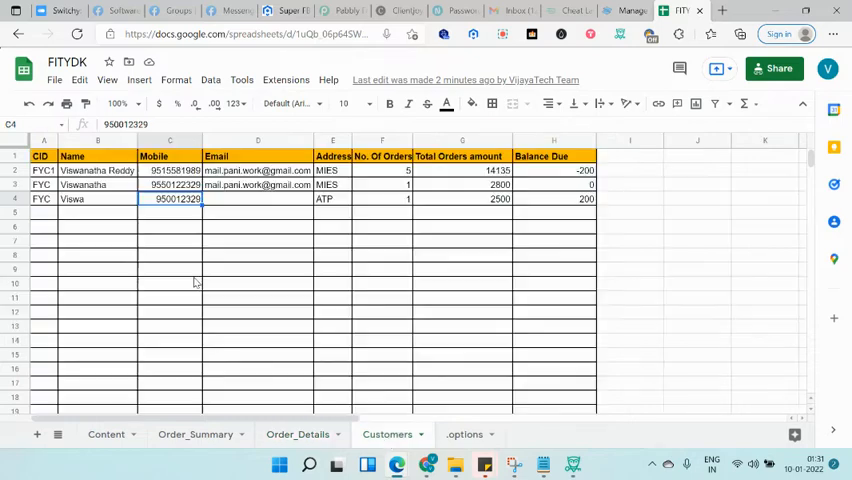
pyautogui.click(96, 212)
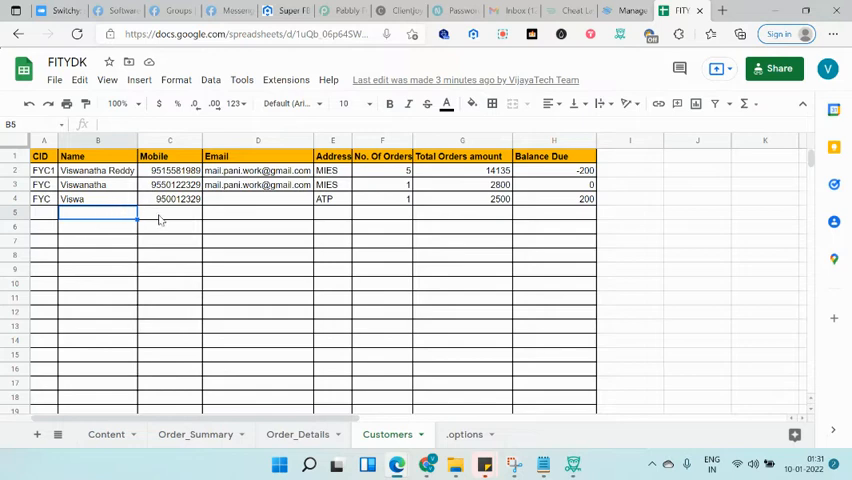
pyautogui.moveTo(264, 218)
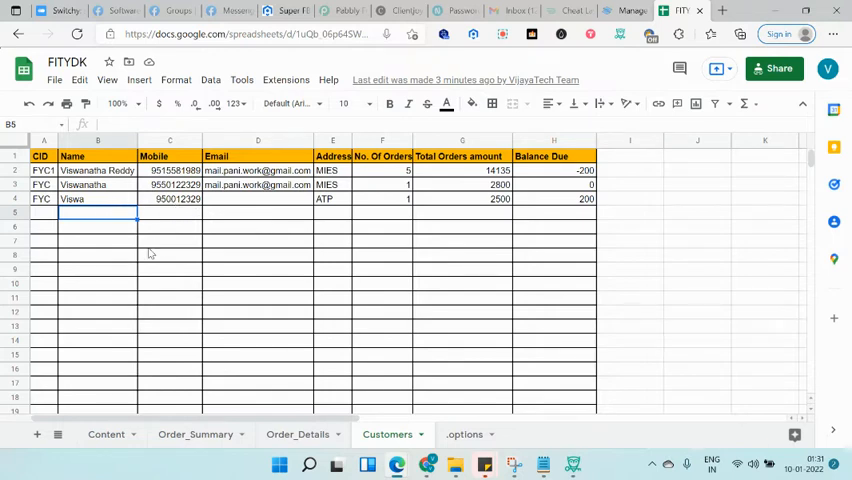
pyautogui.moveTo(304, 196)
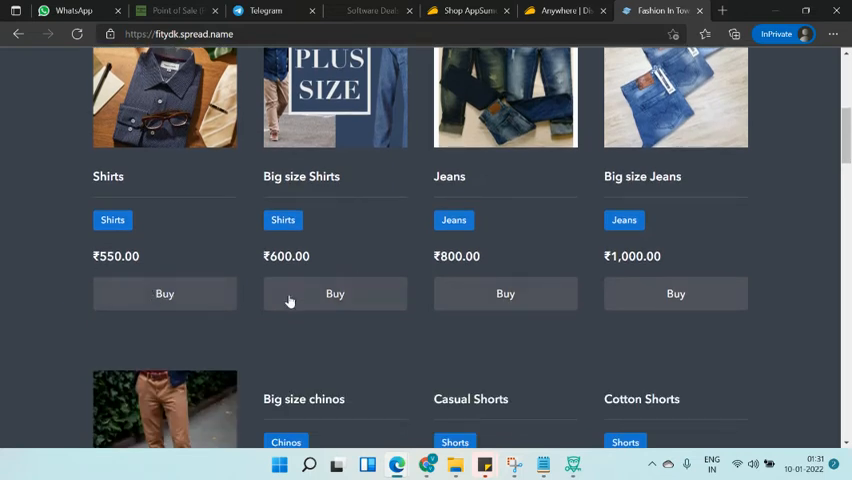
# Open the checkout and enter client name Visw, phone 95 and address ATP.
pyautogui.click(684, 10)
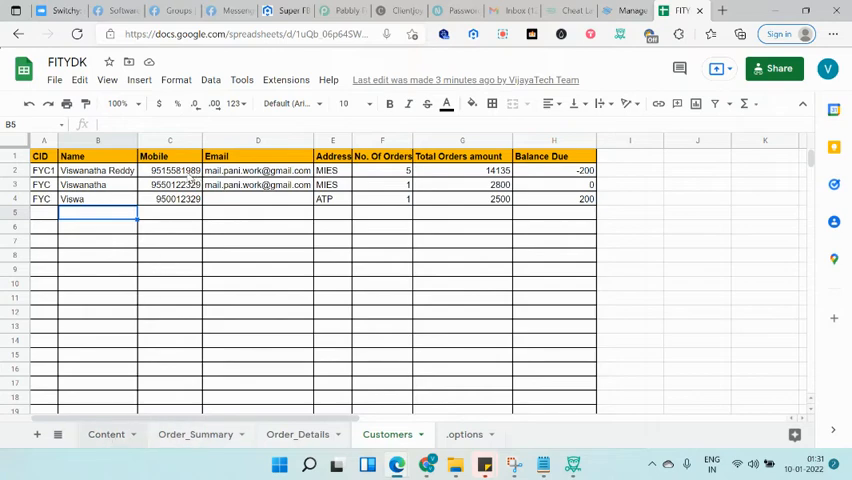
pyautogui.click(104, 434)
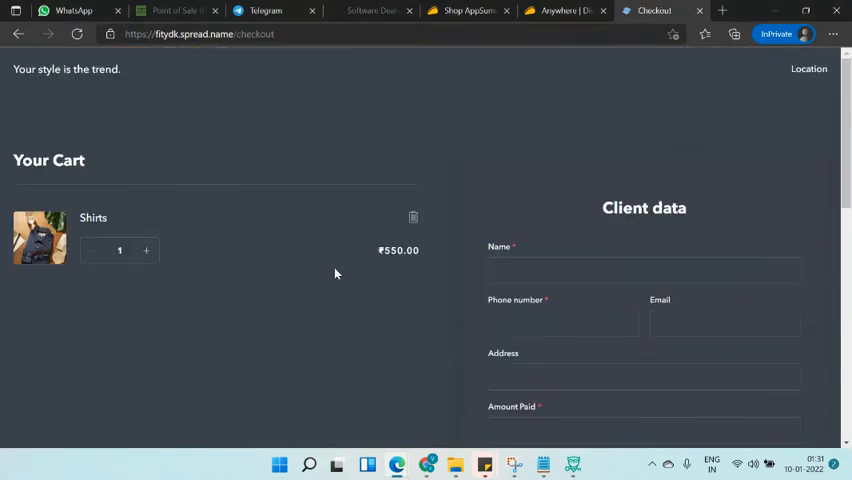
pyautogui.click(644, 150)
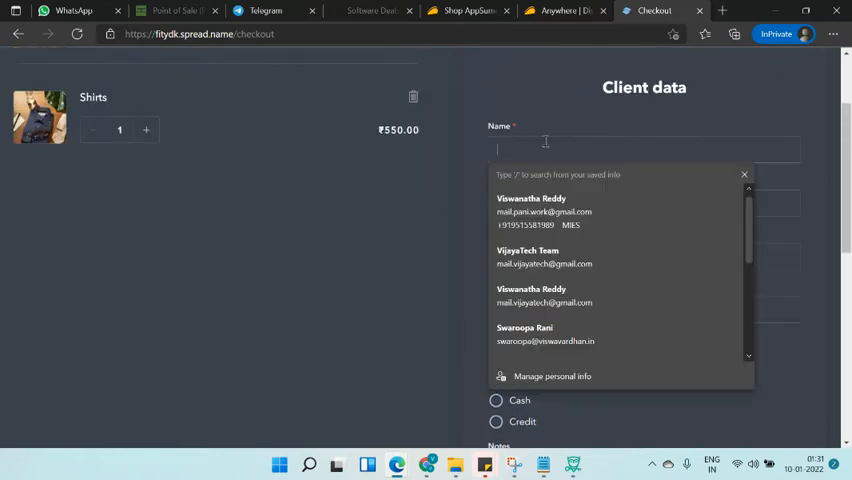
pyautogui.write('Viswa')
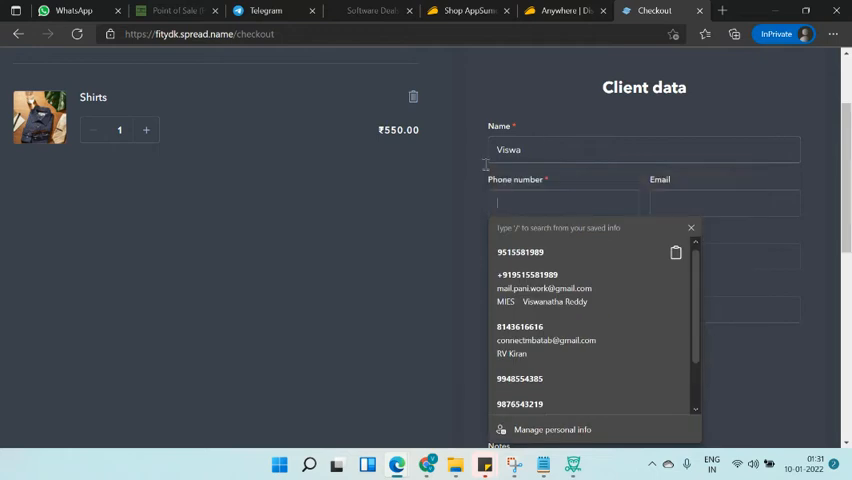
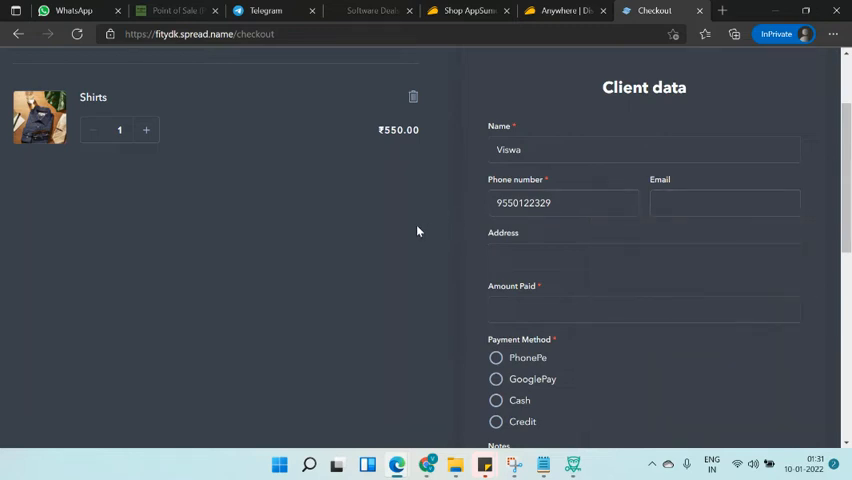
pyautogui.click(716, 202)
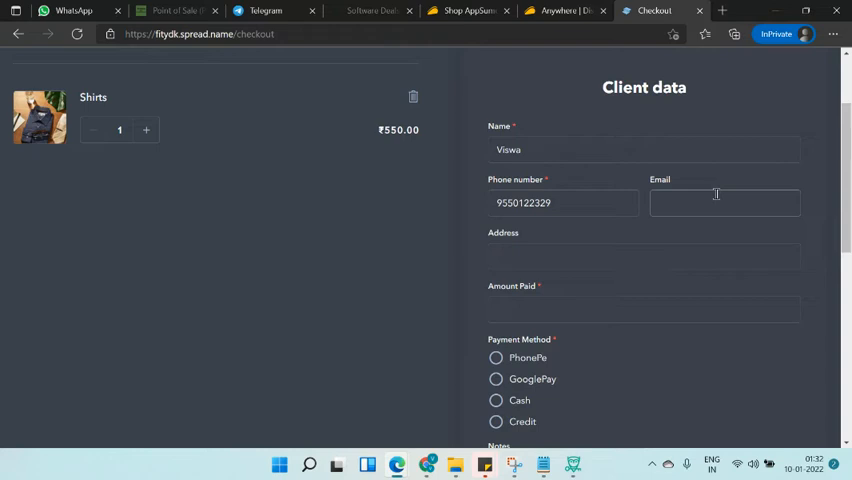
pyautogui.click(644, 256)
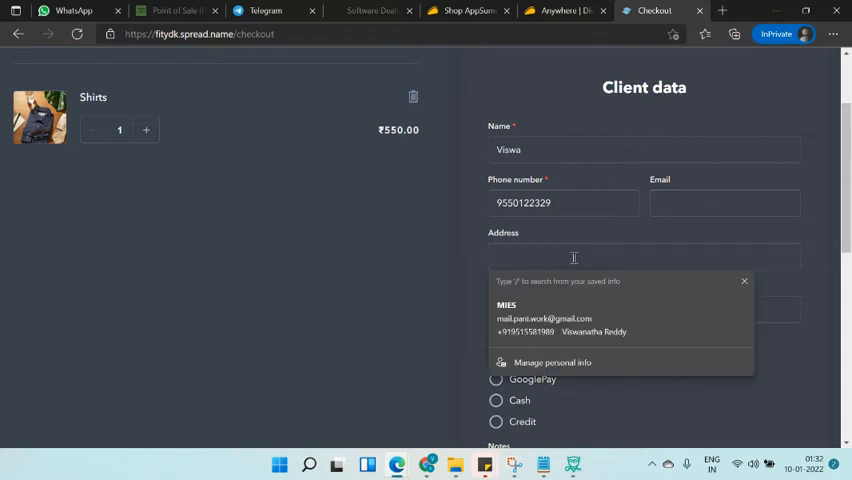
pyautogui.write('ATP')
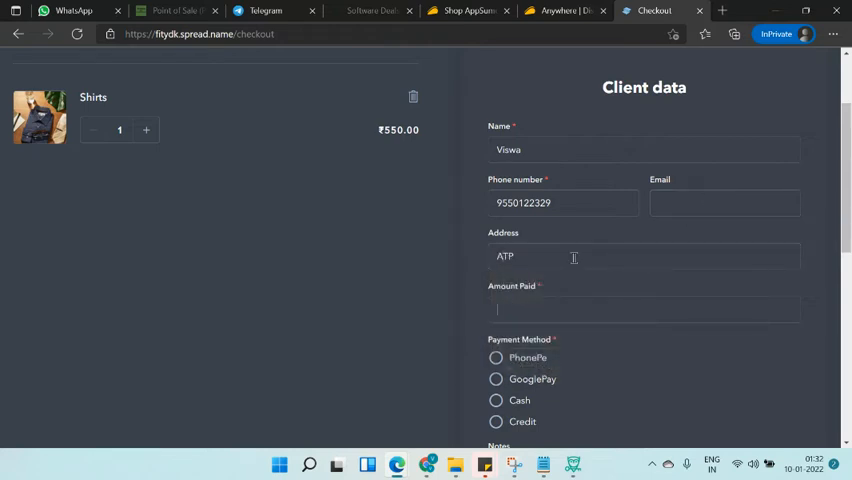
# Enter 500 paid, choose PhonePe payment and place the ₹550 one-shirt order.
pyautogui.scroll(-3)
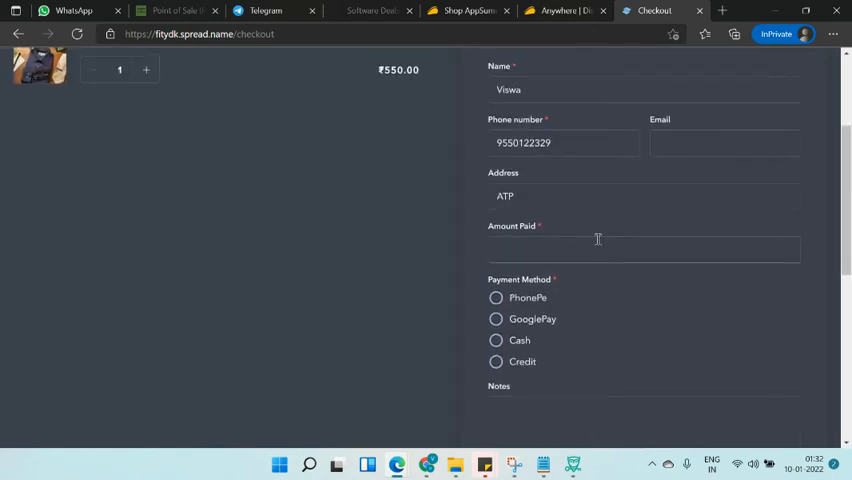
pyautogui.write('500')
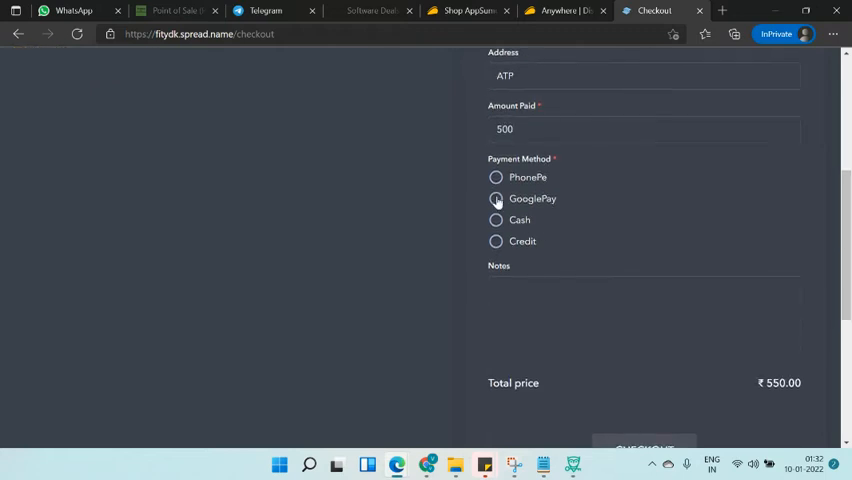
pyautogui.click(496, 176)
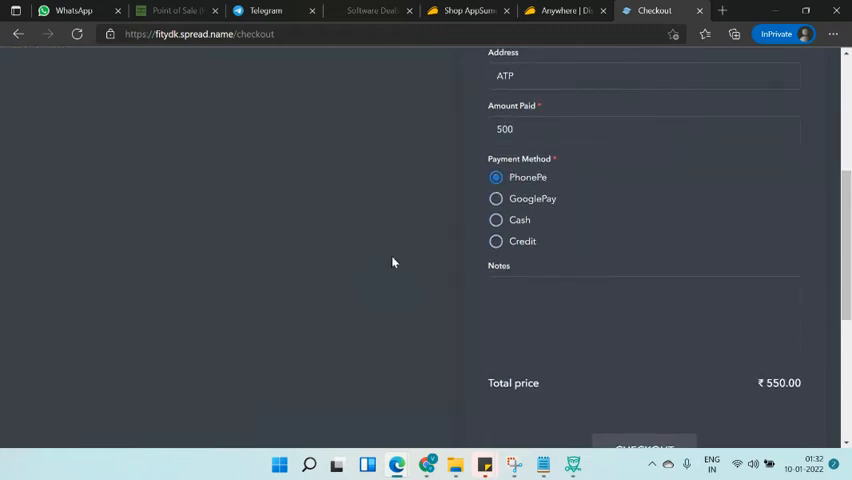
pyautogui.scroll(-3)
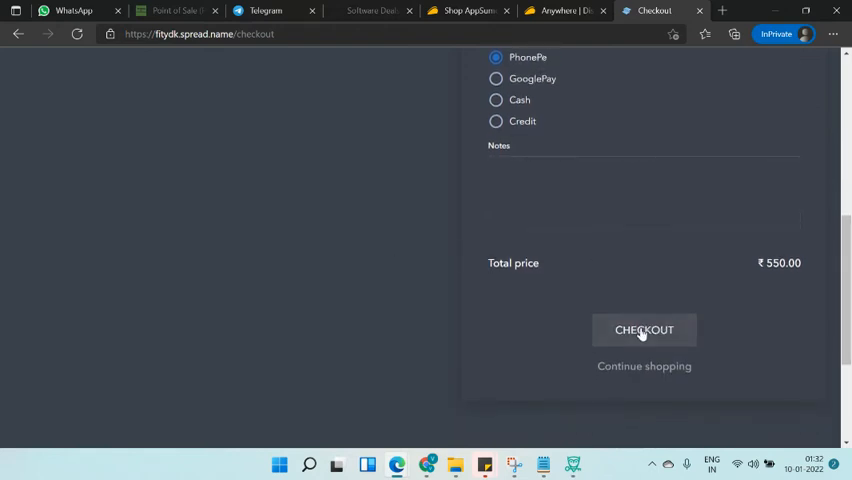
pyautogui.click(644, 330)
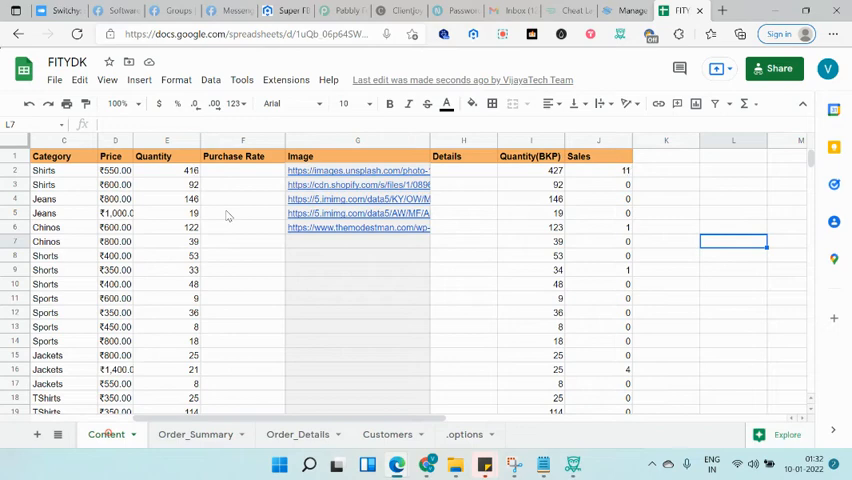
pyautogui.moveTo(192, 180)
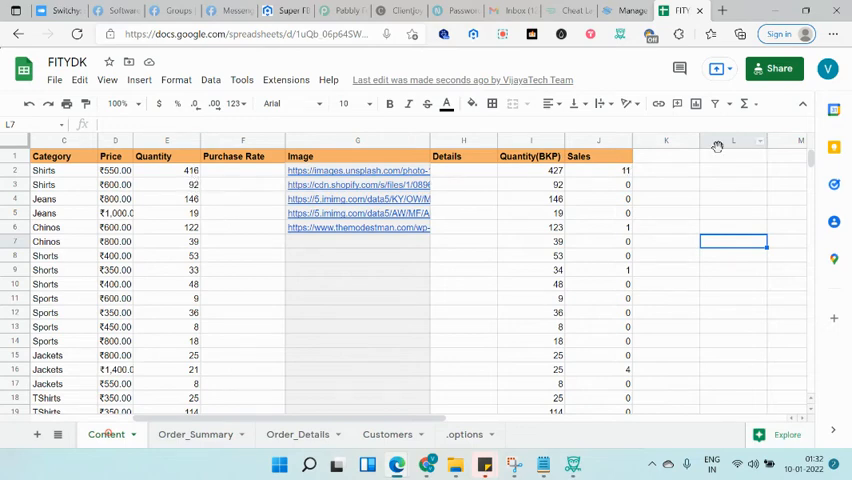
pyautogui.moveTo(280, 400)
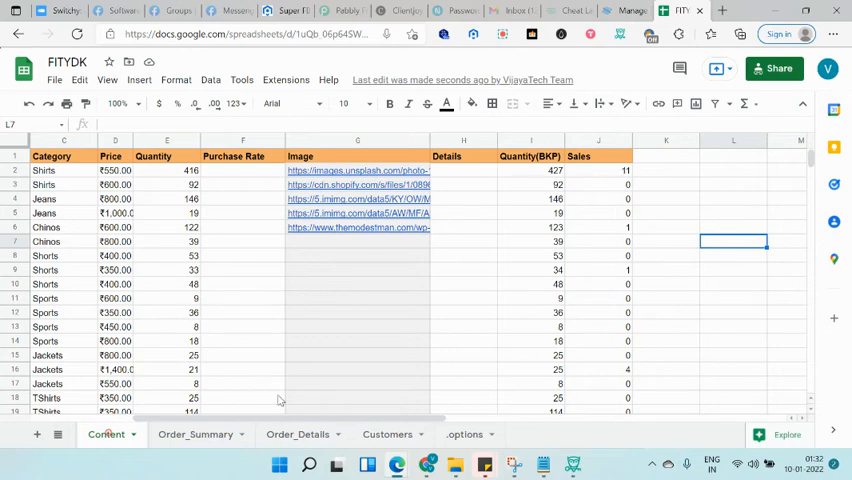
# Show the Order_Summary sheet listing the new ₹550 order with ₹50 balance.
pyautogui.click(196, 434)
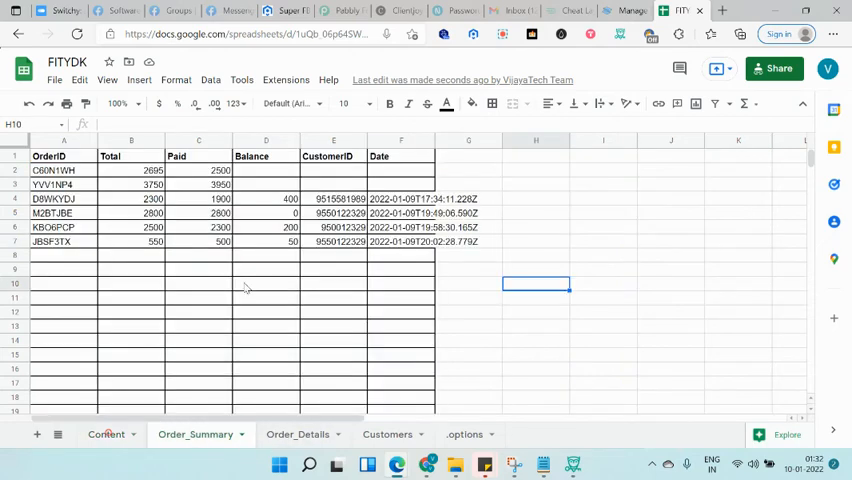
pyautogui.moveTo(96, 244)
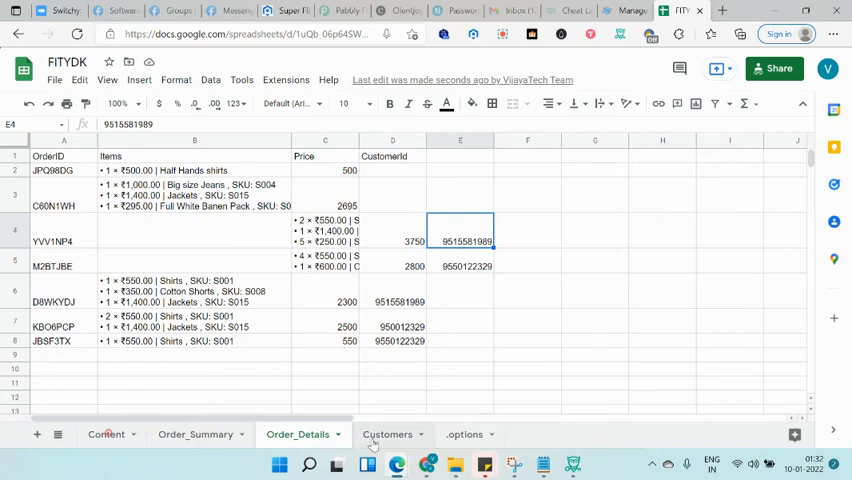
# Review the second customer's order count and total-orders formula (two orders, 3350) on Customers.
pyautogui.click(388, 434)
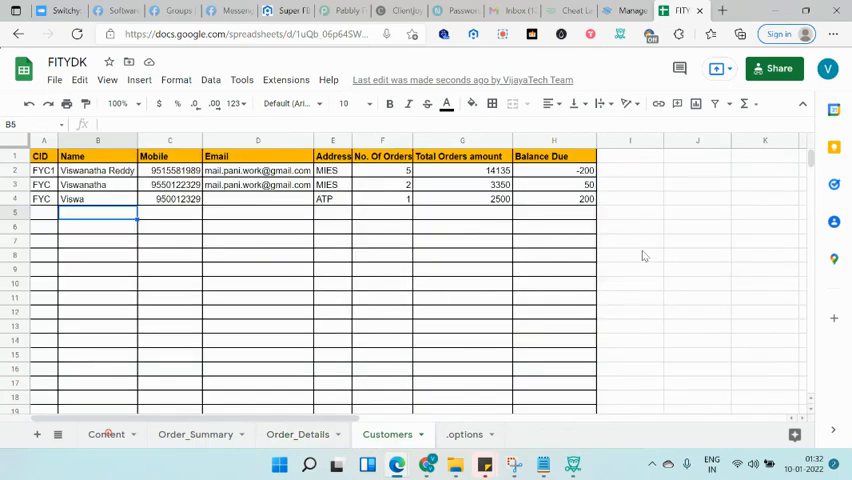
pyautogui.click(630, 256)
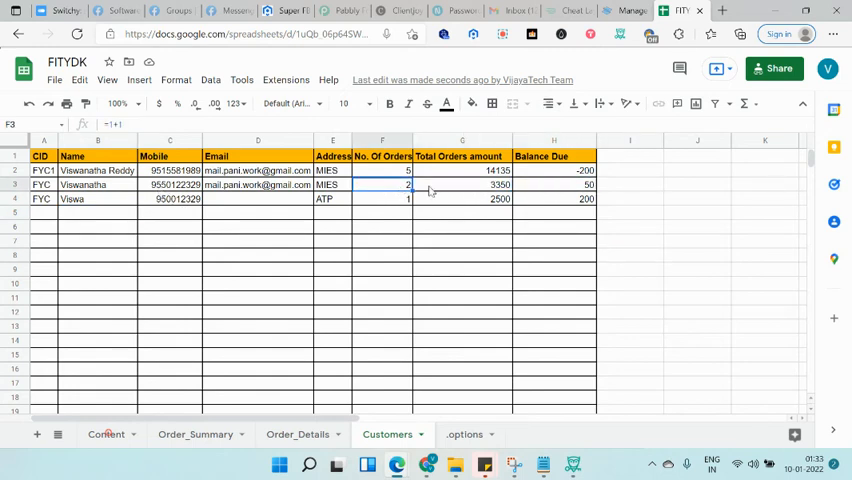
pyautogui.click(460, 184)
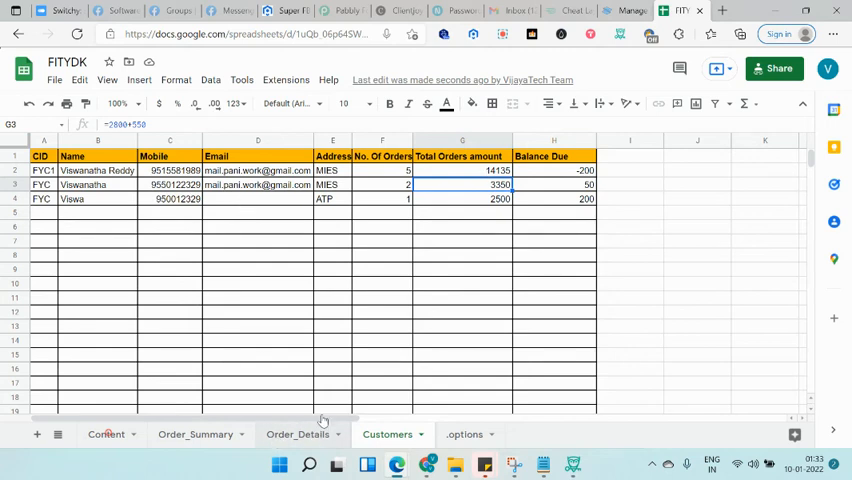
pyautogui.click(296, 434)
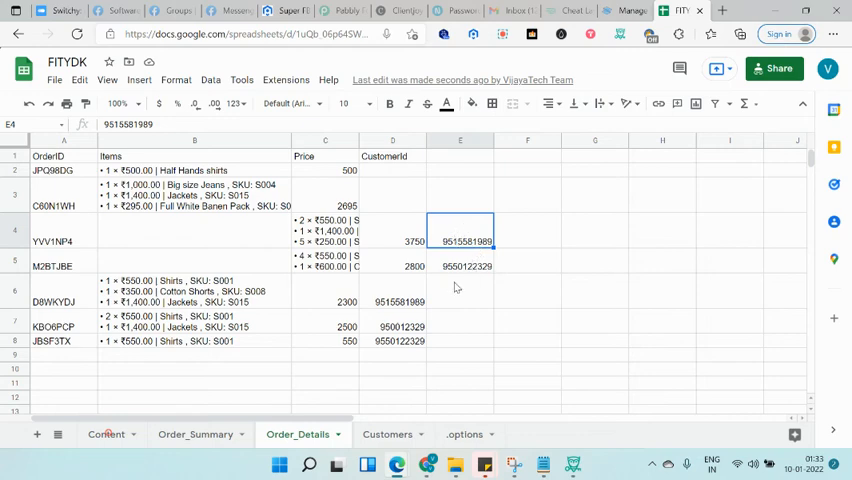
# Check the newest order's item list and 550 price on Order_Details, then return to Customers.
pyautogui.click(392, 340)
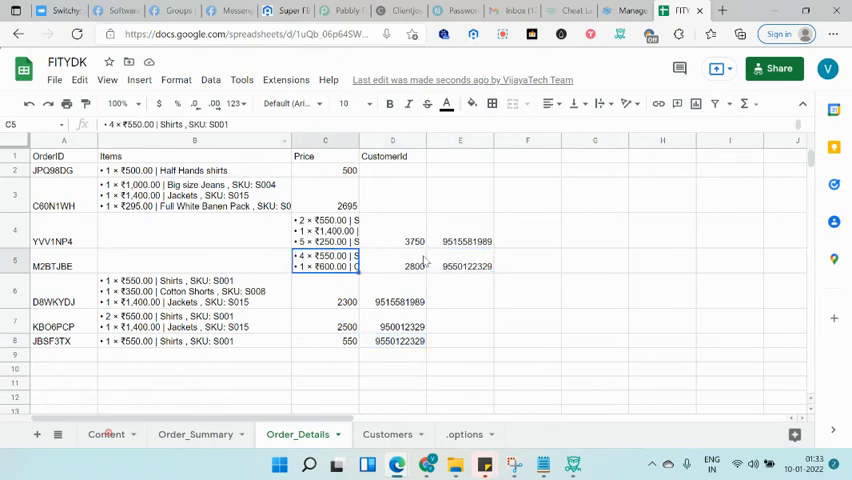
pyautogui.click(324, 340)
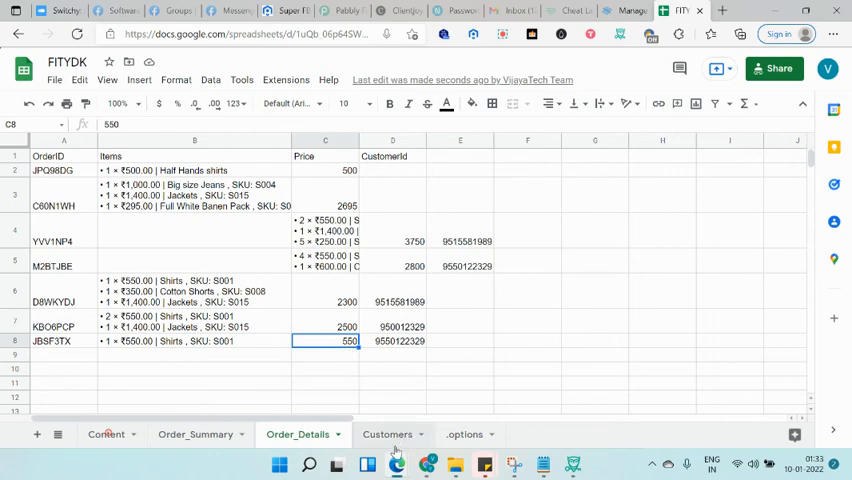
pyautogui.moveTo(376, 376)
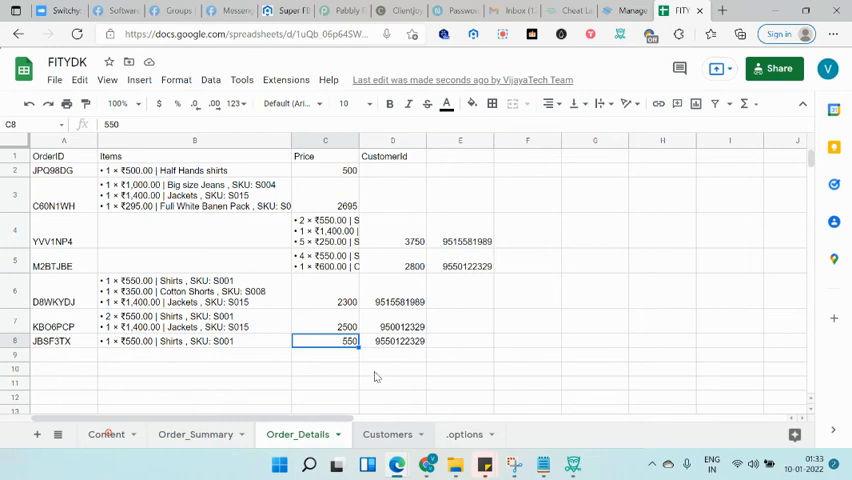
pyautogui.click(388, 434)
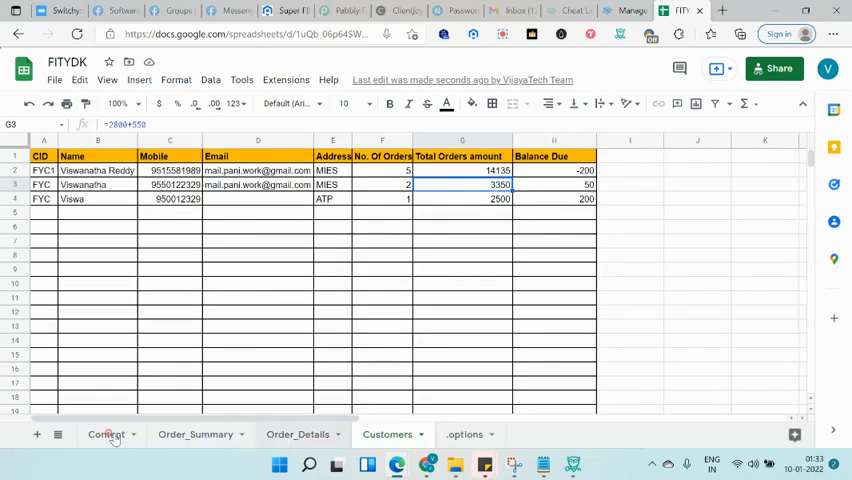
# View the WhatsApp order message for JBSF3TX (₹550, ₹500 paid) and return to the FITYDK spreadsheet.
pyautogui.click(106, 434)
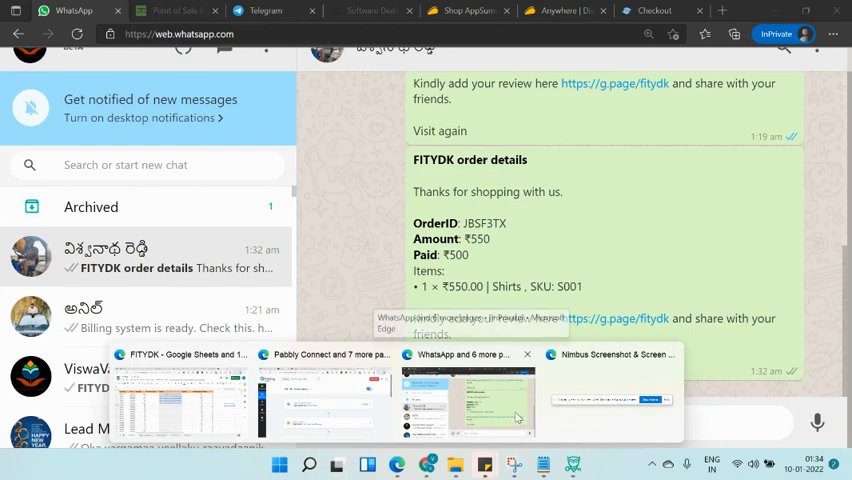
pyautogui.click(182, 400)
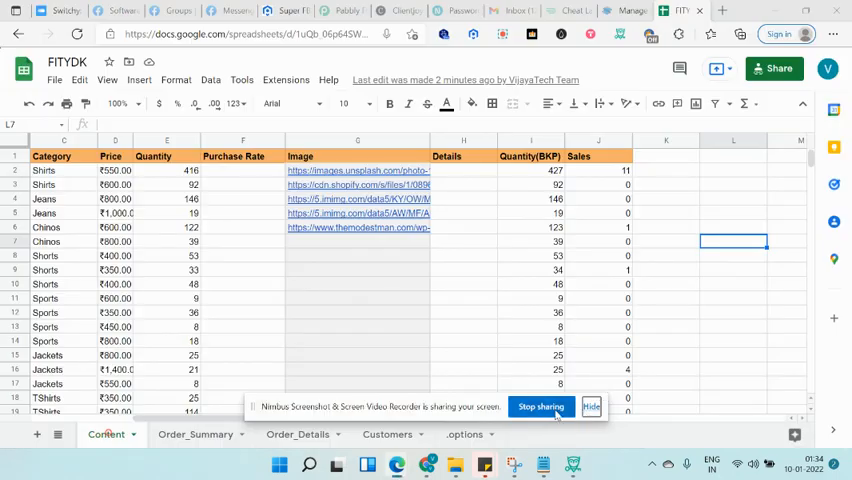